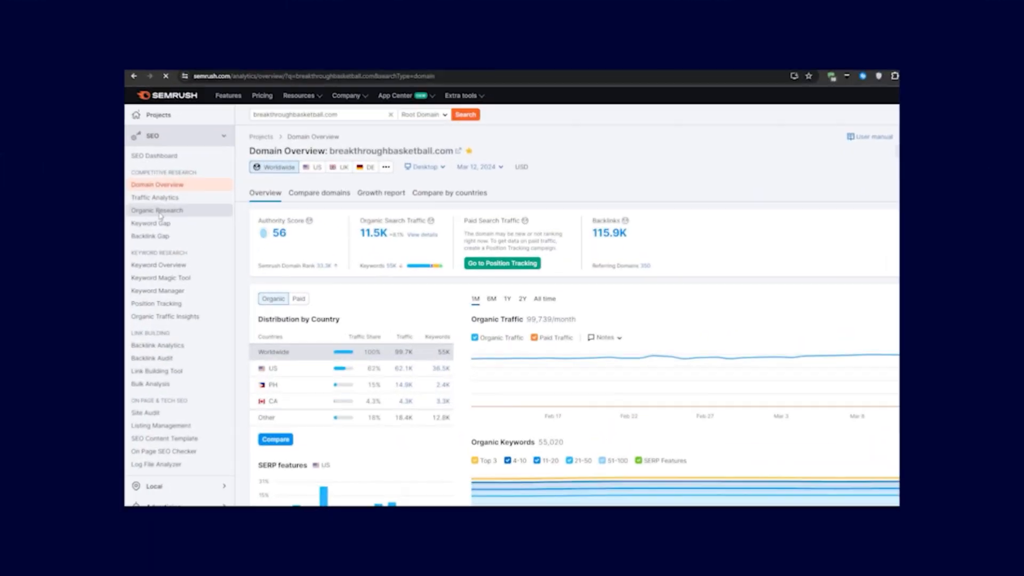
Step: Open breakthroughbasketball.com's Organic Research report, then the add-competitor form in Projects
left_click(157, 210)
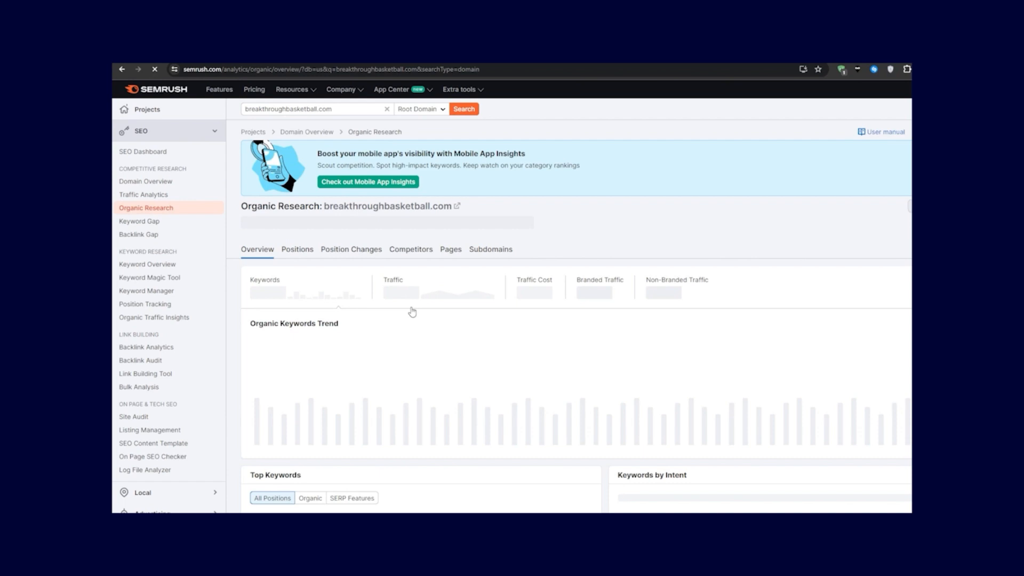
left_click(463, 108)
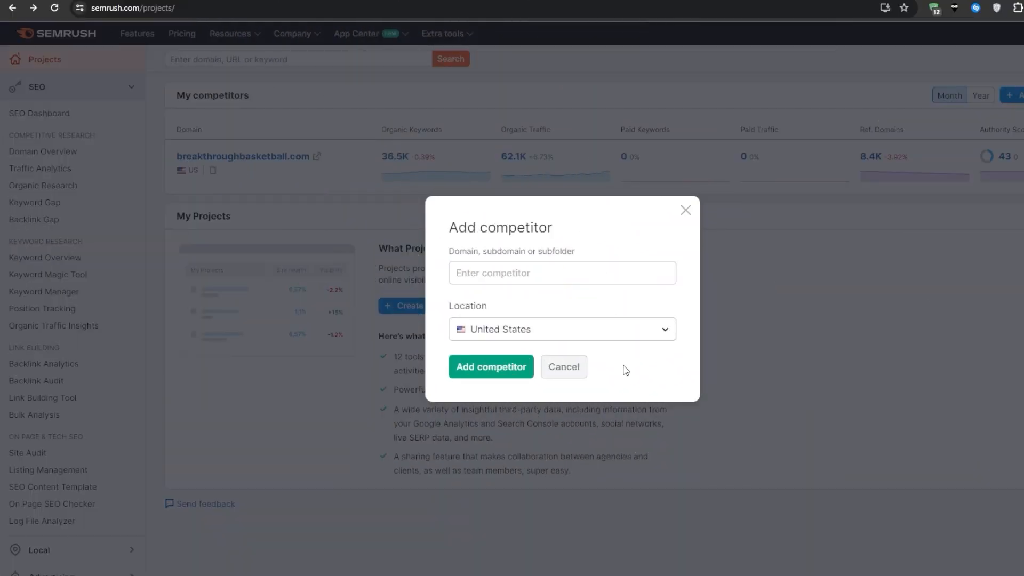
mouse_move(660, 396)
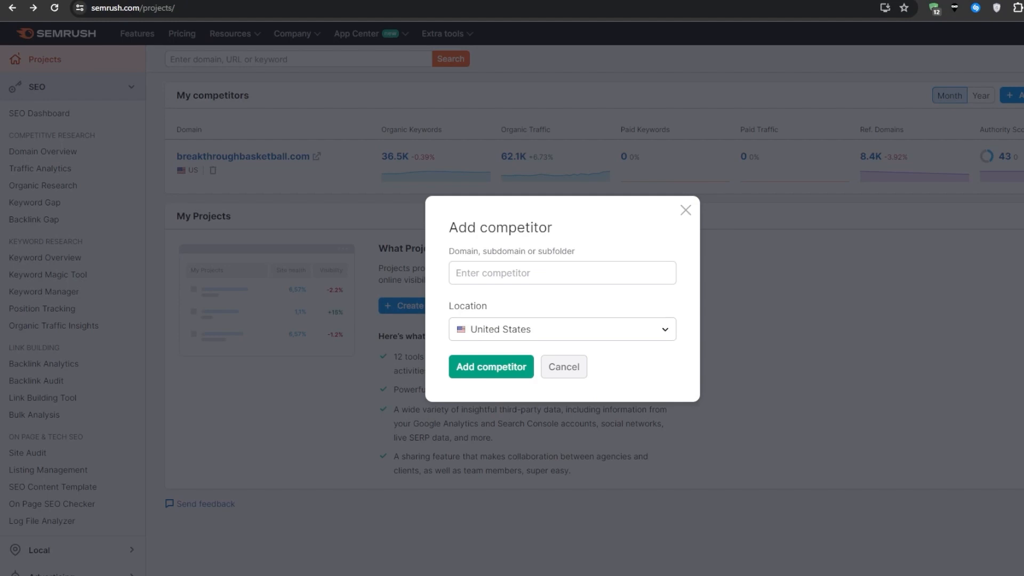
mouse_move(495, 223)
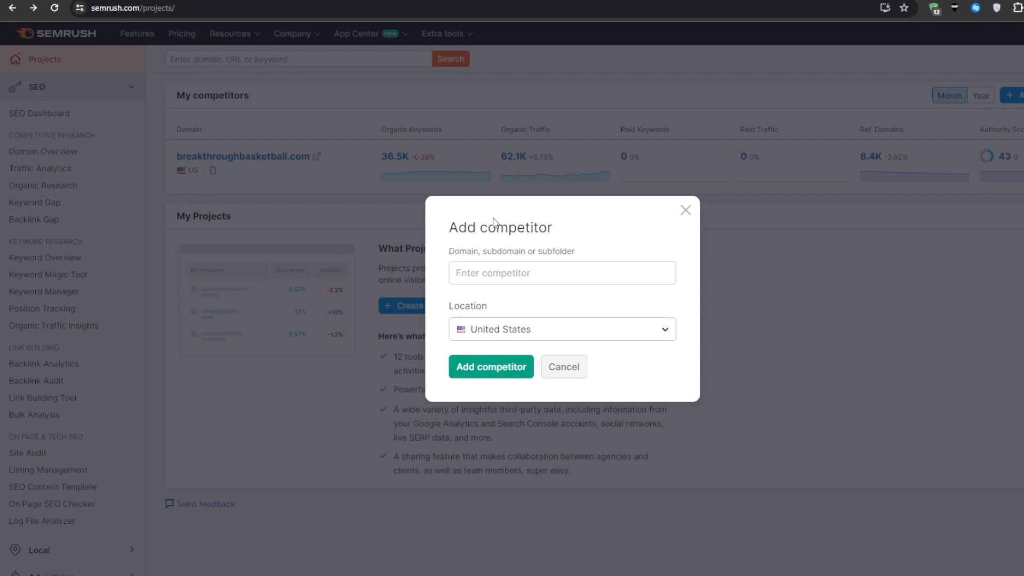
Step: Leave the add-competitor form unfilled and return to breakthroughbasketball.com's Domain Overview
left_click(684, 209)
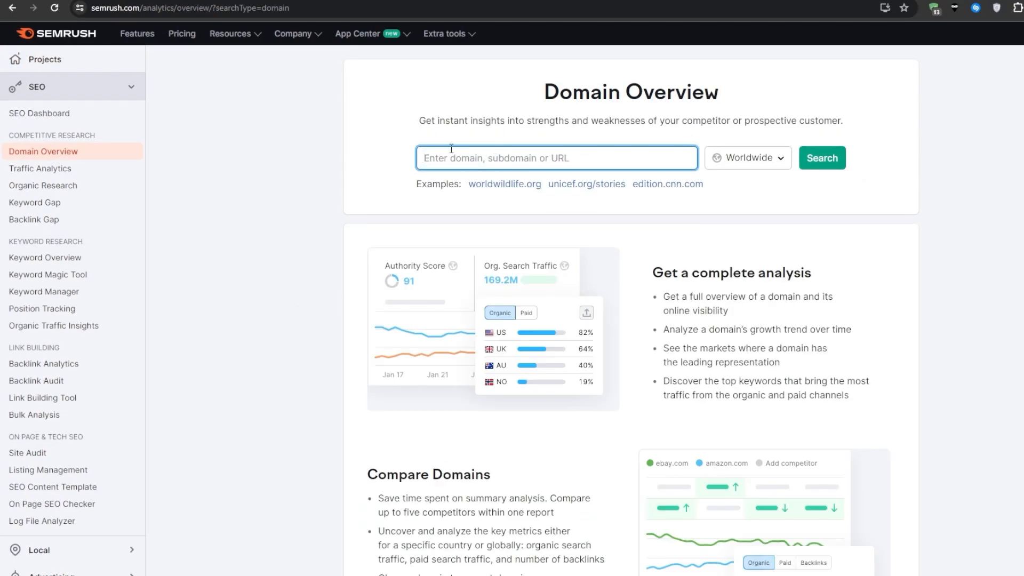
mouse_move(6, 11)
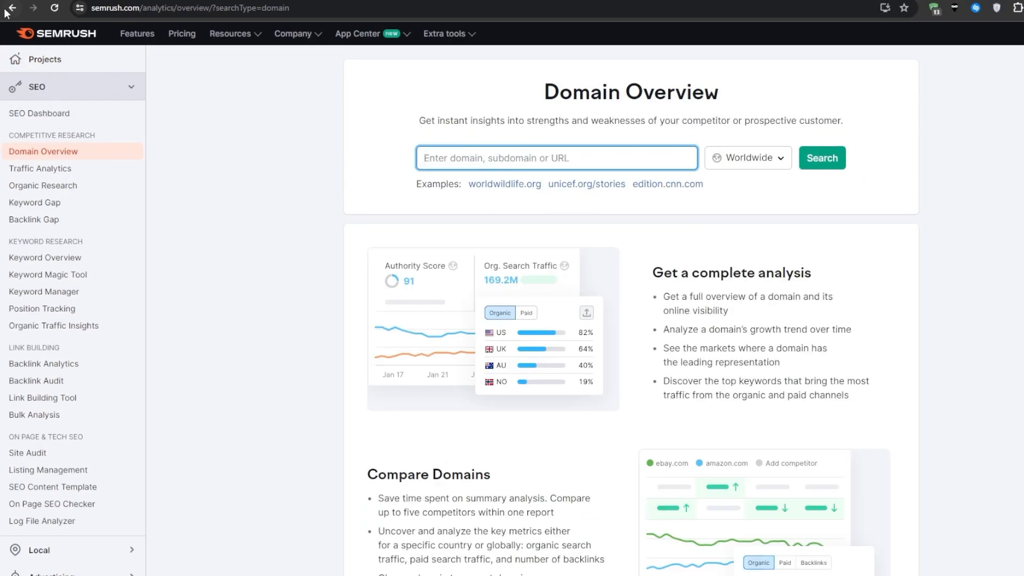
left_click(821, 158)
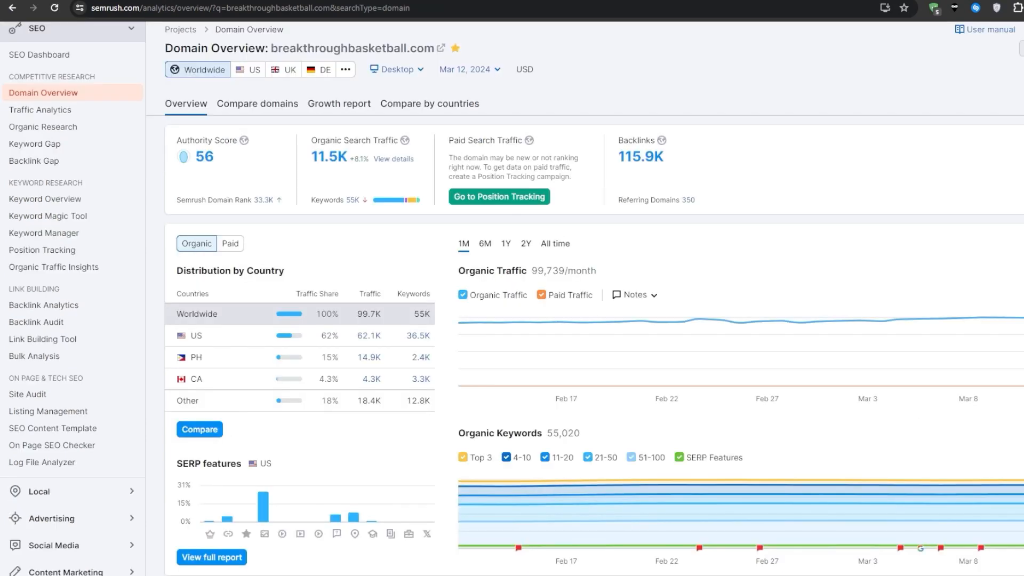
mouse_move(549, 562)
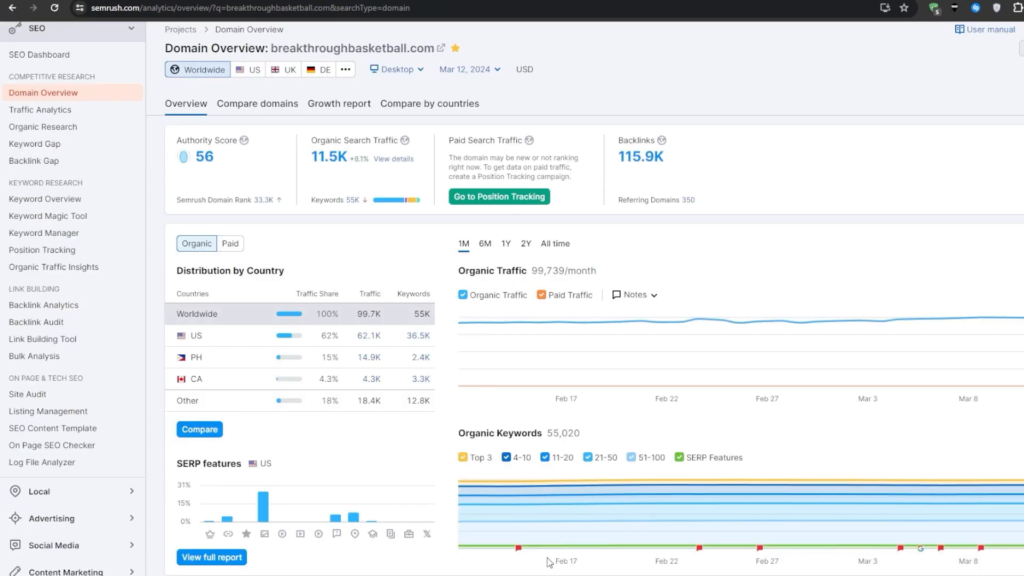
mouse_move(418, 217)
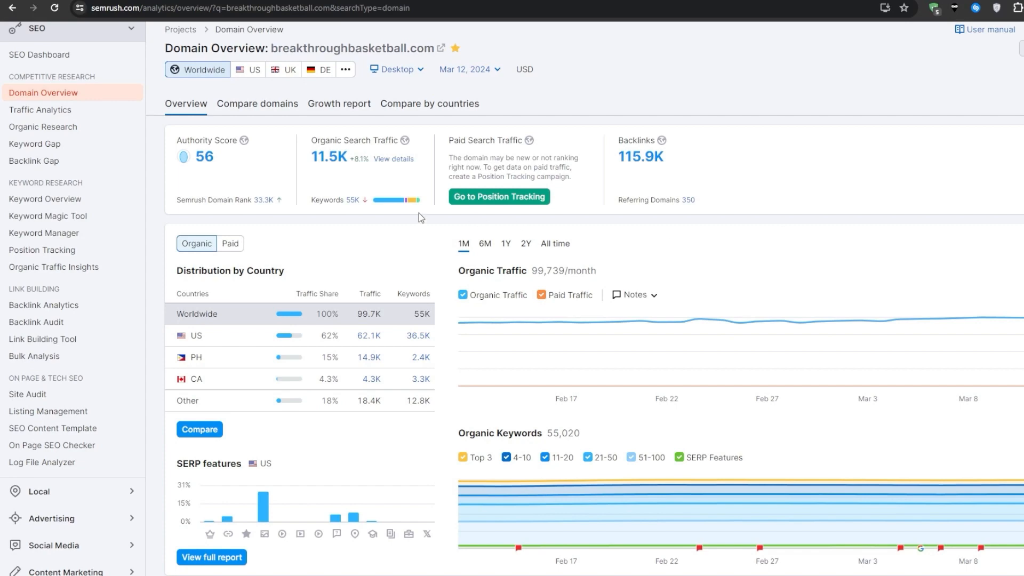
mouse_move(305, 360)
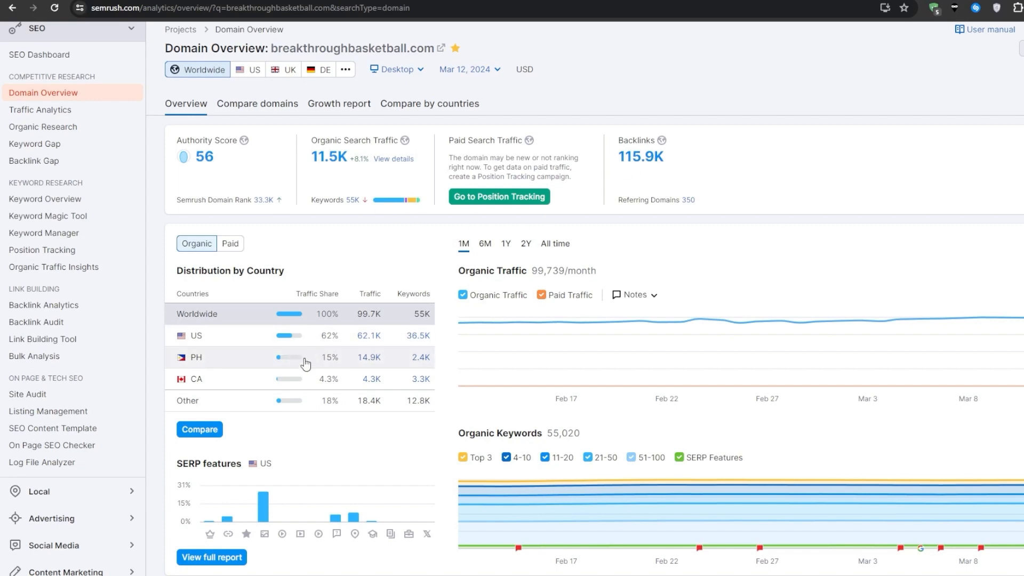
scroll("down", 3)
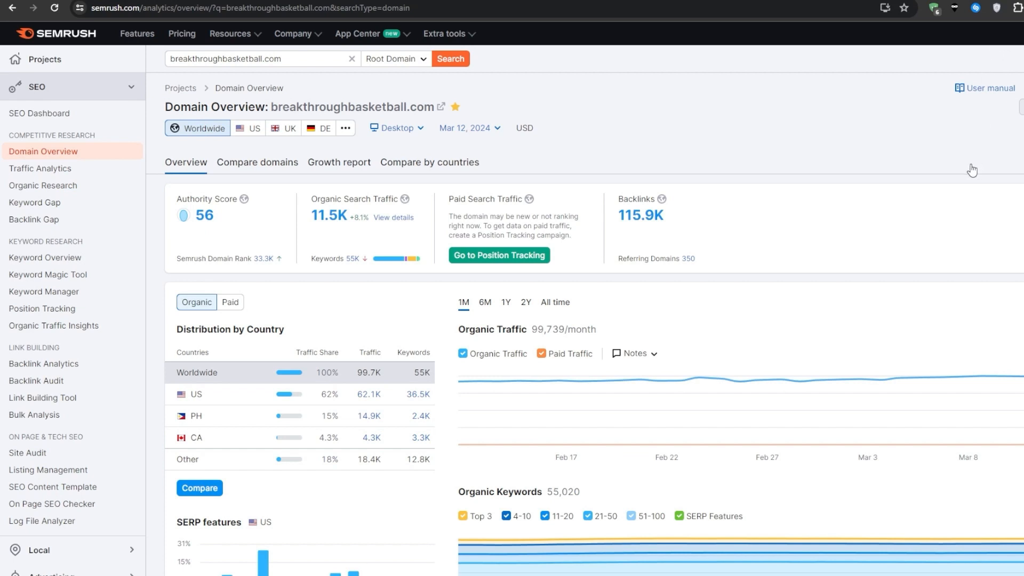
mouse_move(969, 167)
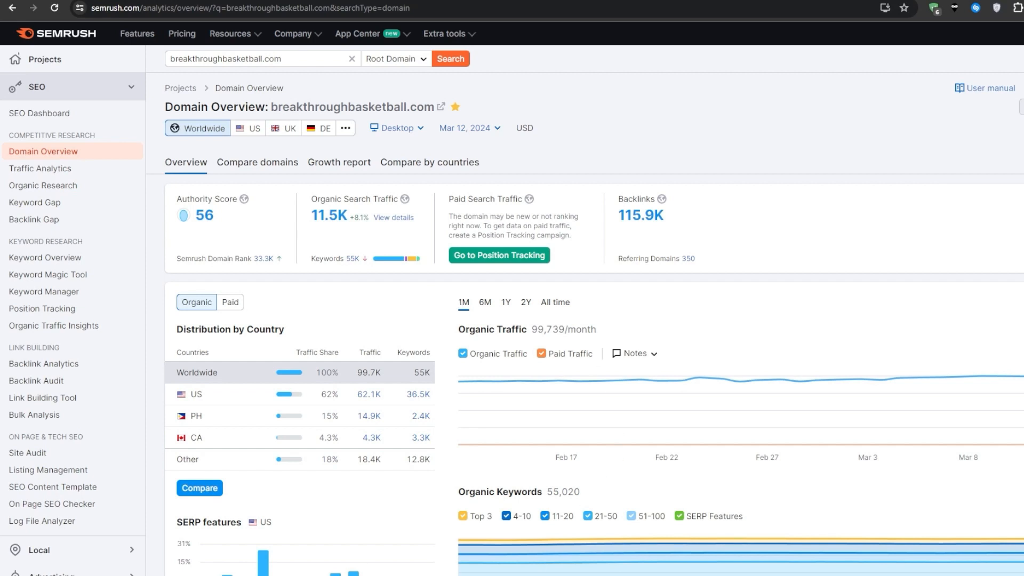
mouse_move(329, 228)
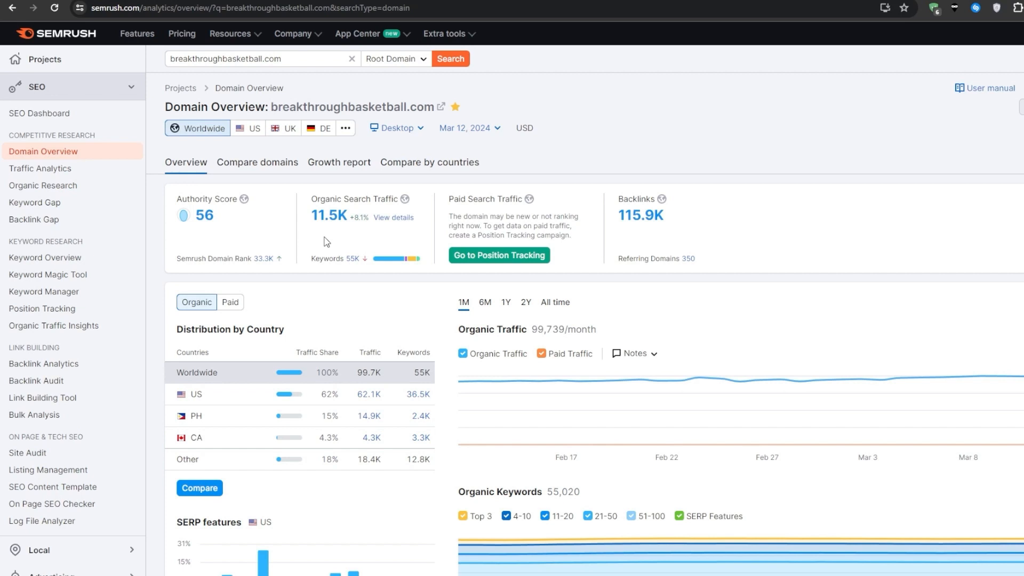
mouse_move(596, 558)
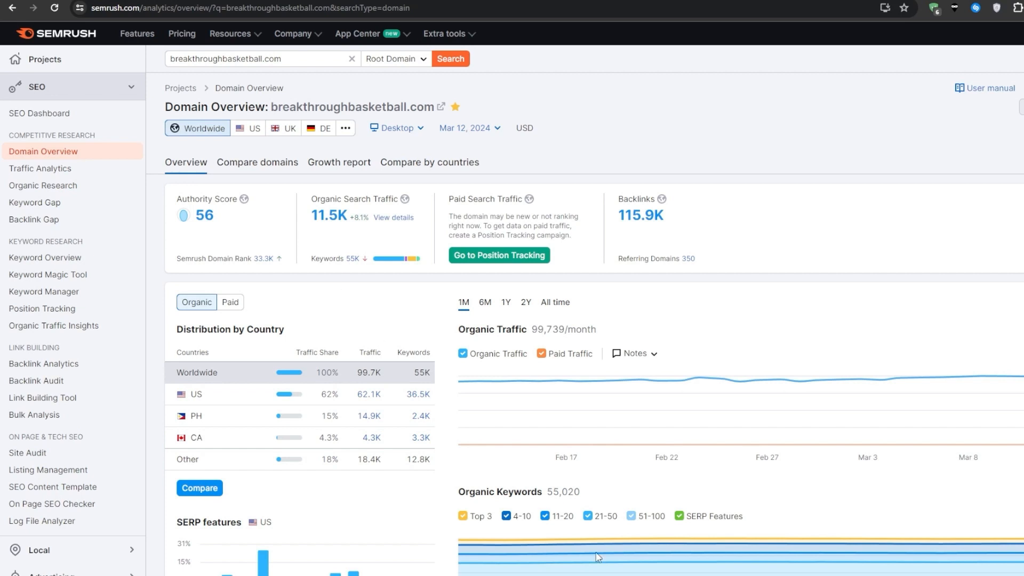
mouse_move(552, 559)
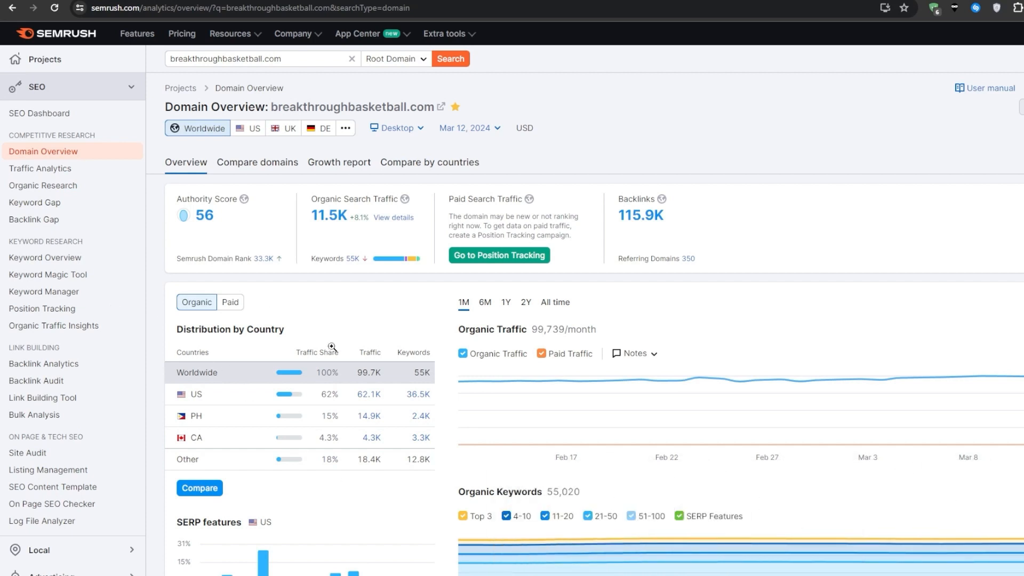
mouse_move(446, 230)
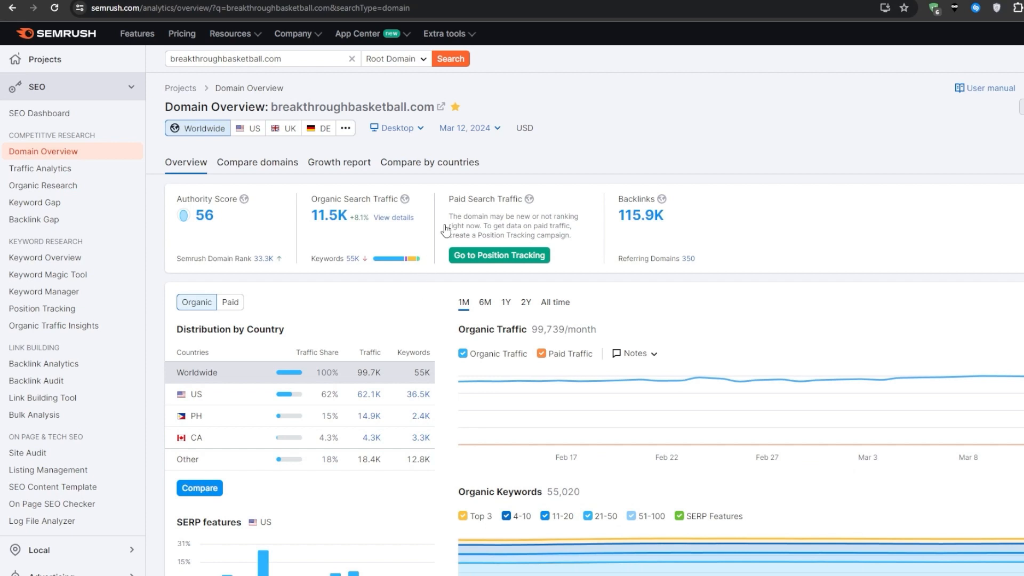
mouse_move(44, 194)
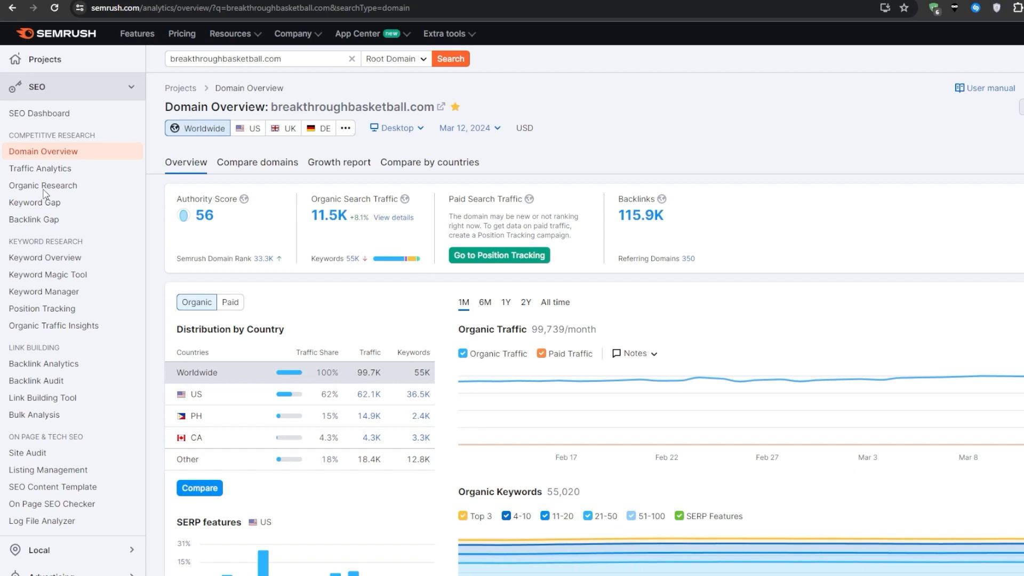
mouse_move(2, 200)
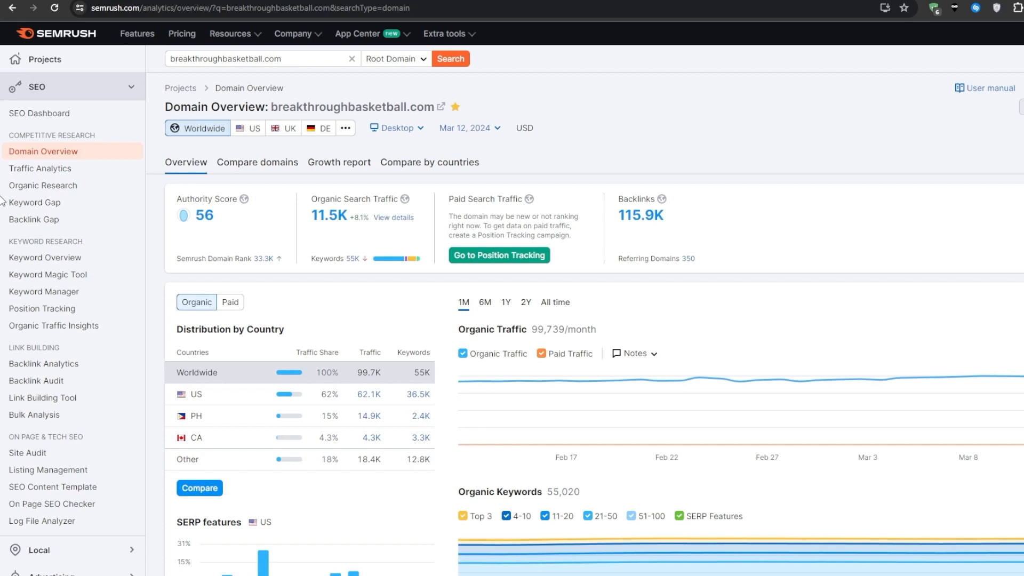
mouse_move(3, 206)
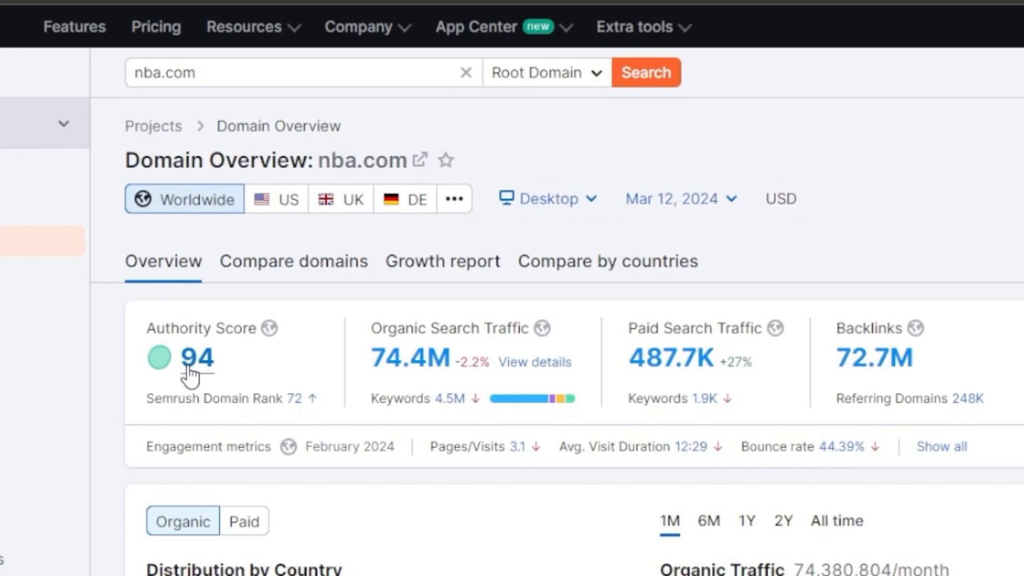
mouse_move(408, 377)
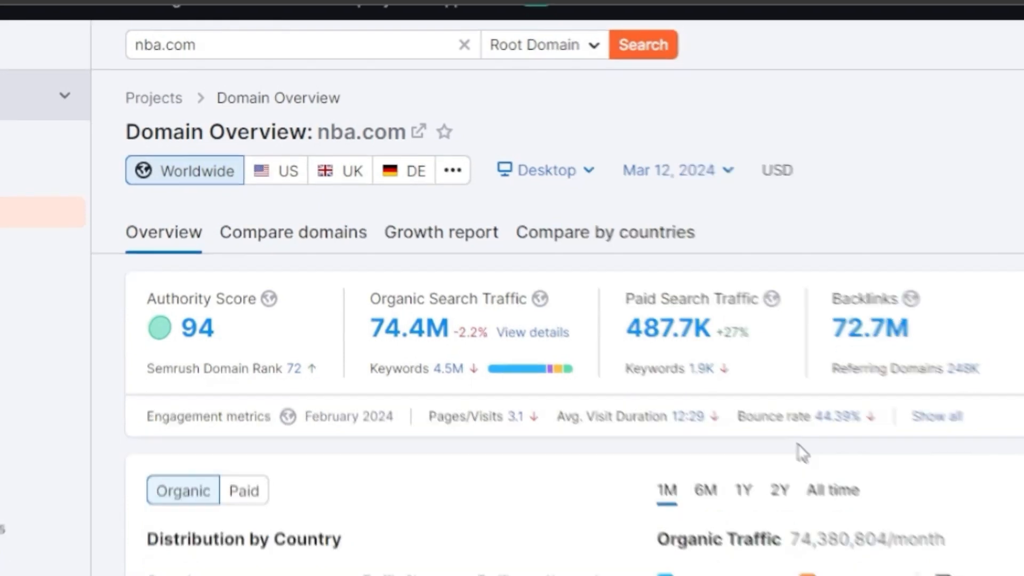
Step: Scroll through nba.com's Domain Overview, showing Authority Score 94 and 72.7M backlinks
scroll("down", 3)
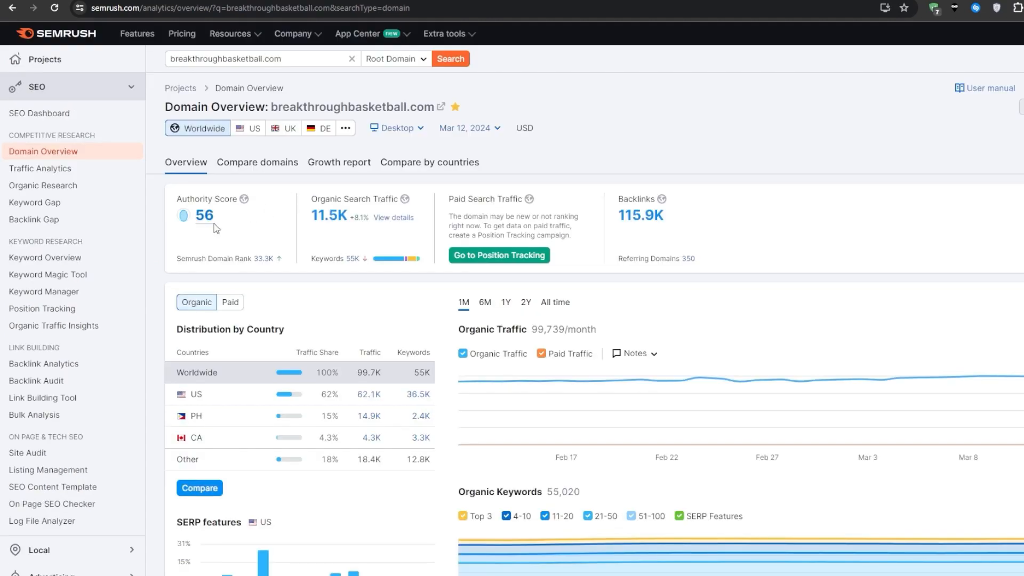
Step: Scroll down to the top organic keywords, keywords by intent and branded traffic breakdown
scroll("down", 3)
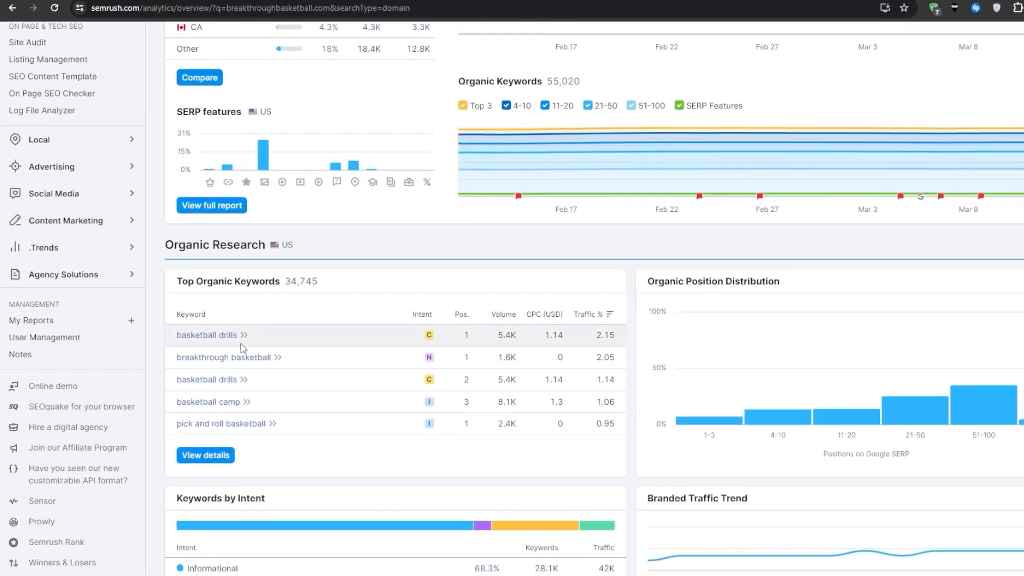
scroll("down", 3)
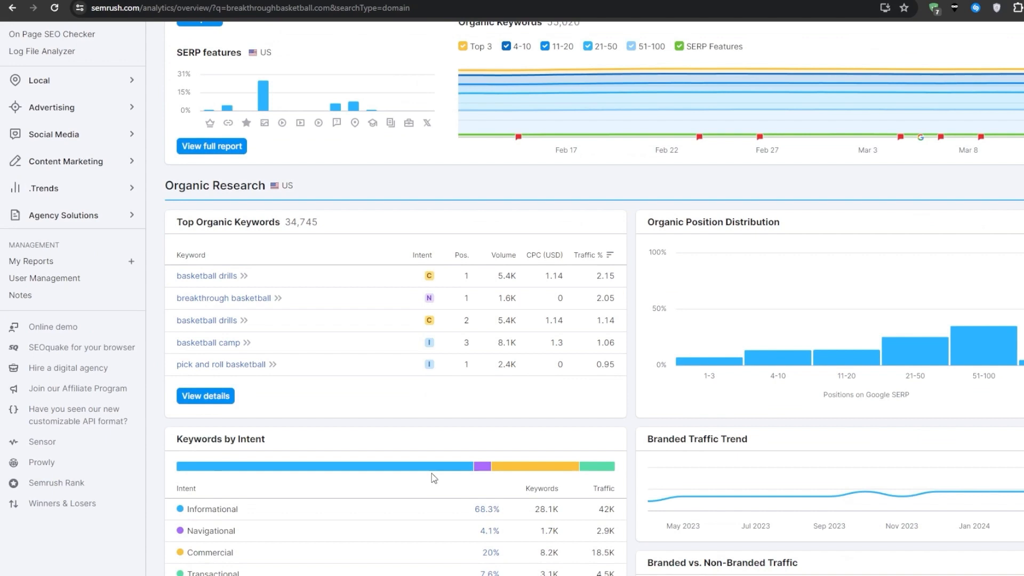
scroll("down", 3)
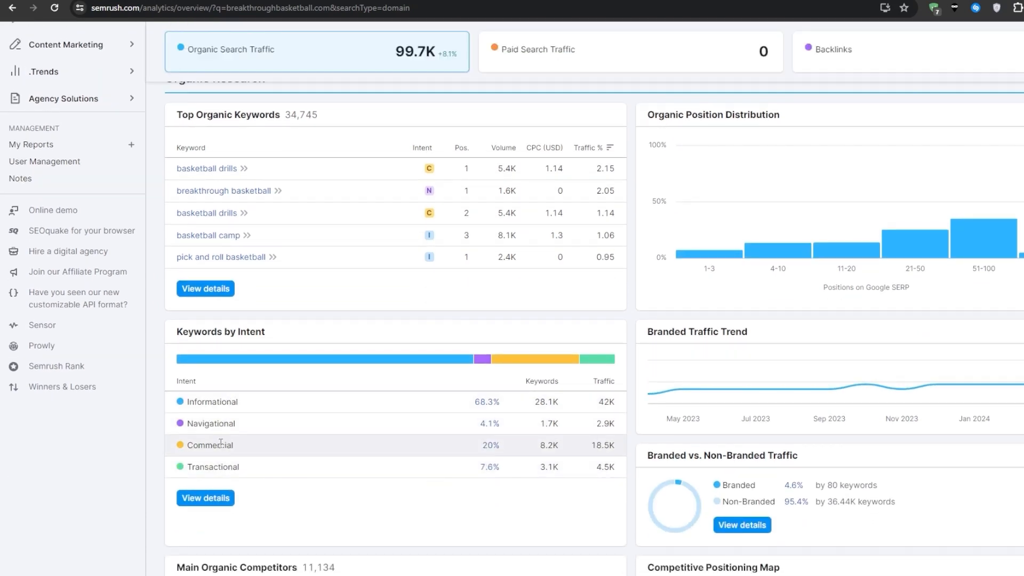
mouse_move(439, 512)
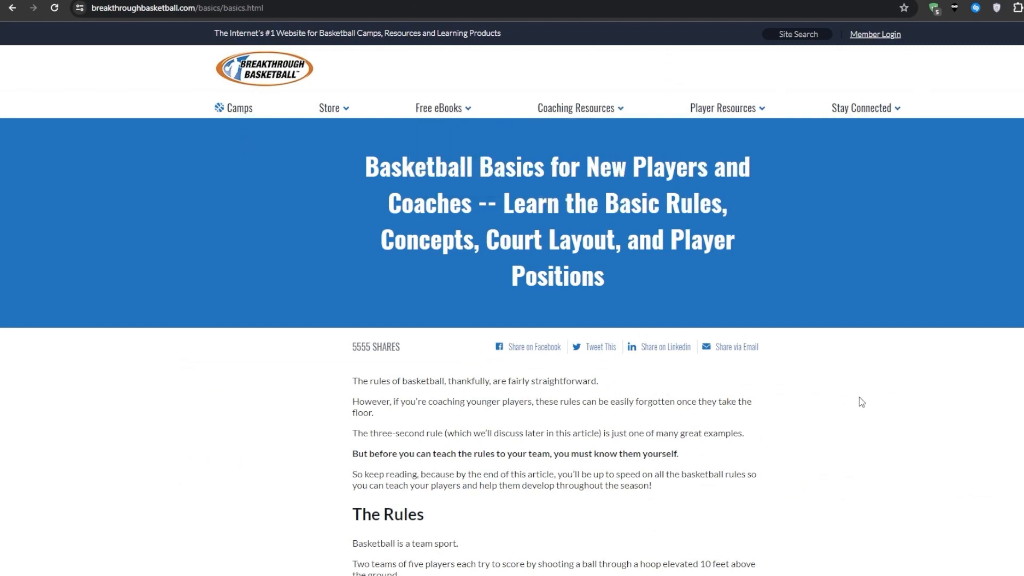
Step: Read the Basketball Basics article through its rules, points and Game Clock sections
scroll("down", 3)
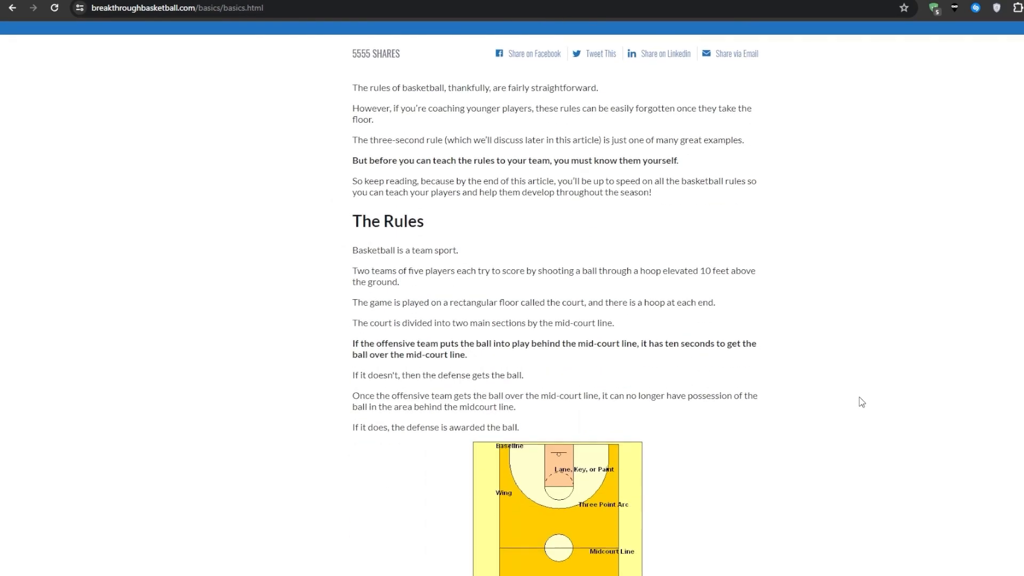
scroll("down", 3)
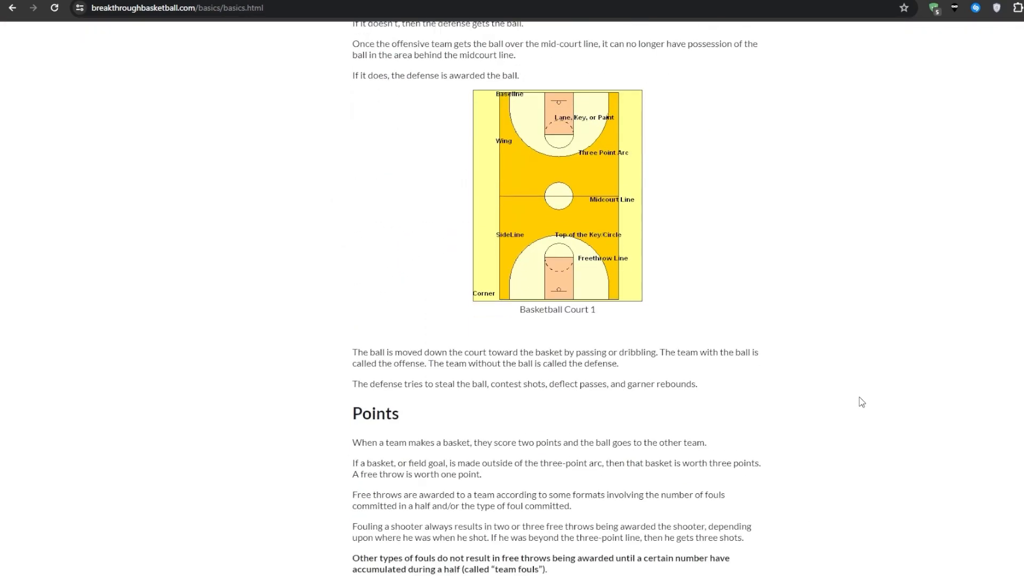
scroll("down", 3)
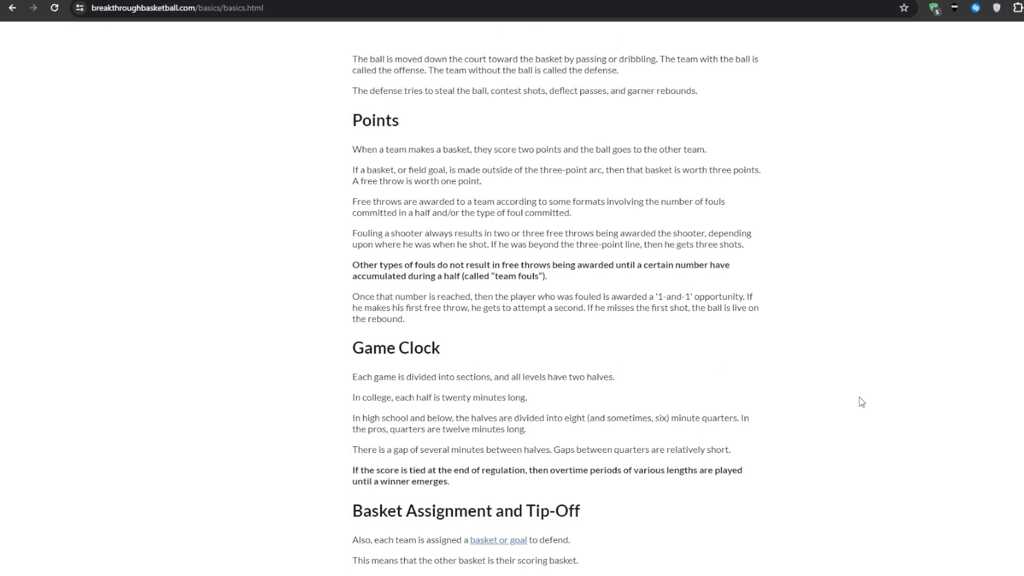
scroll("down", 3)
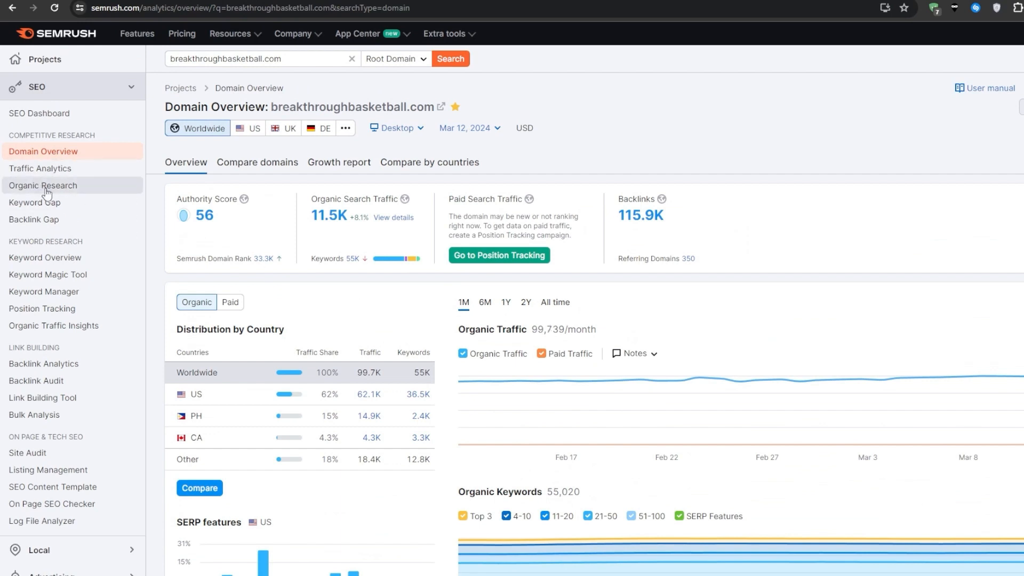
Step: In Organic Research, toggle the Traffic % sort and back, then open the /camps/ page
left_click(43, 186)
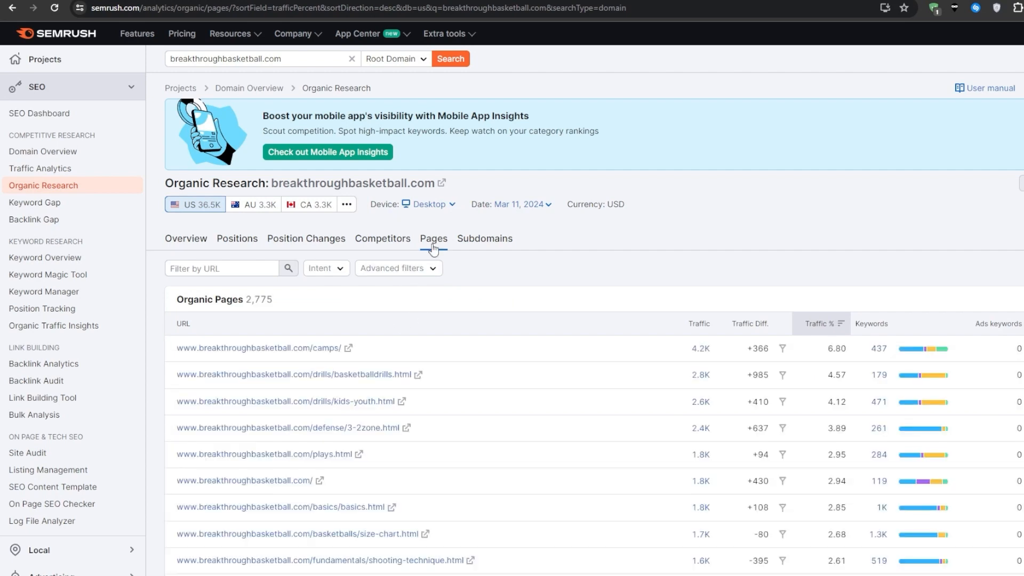
scroll("down", 3)
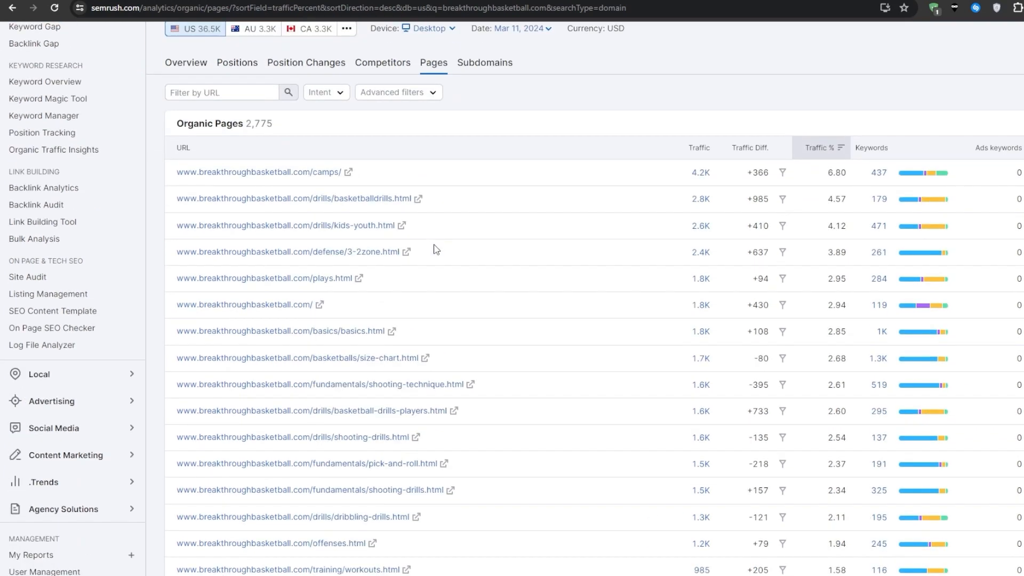
mouse_move(320, 490)
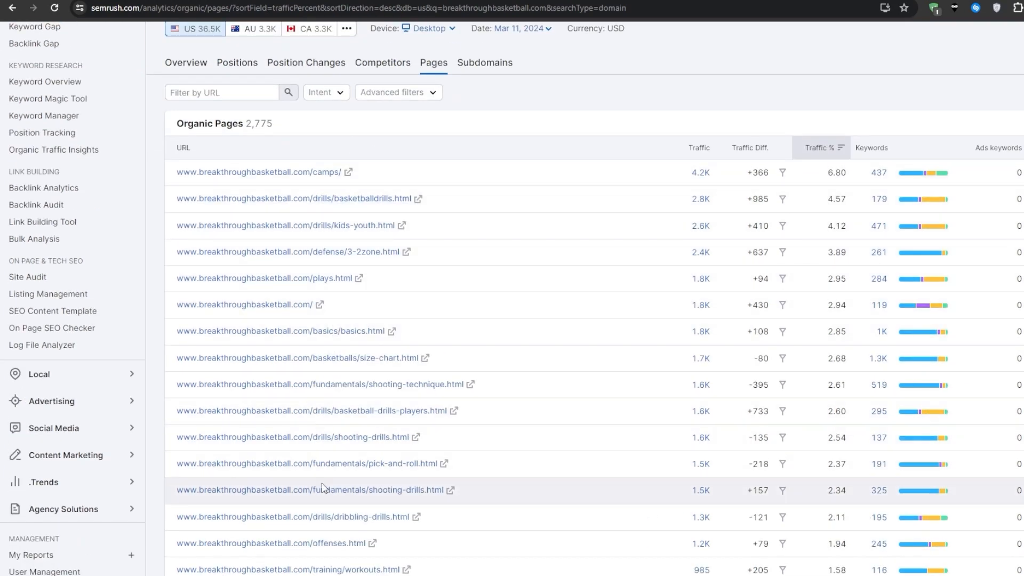
mouse_move(831, 148)
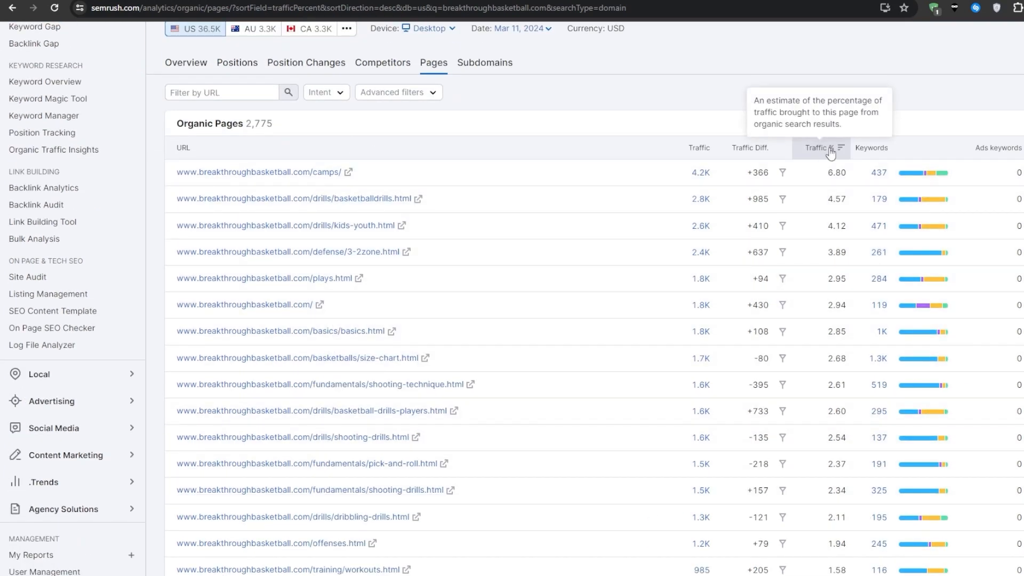
left_click(821, 148)
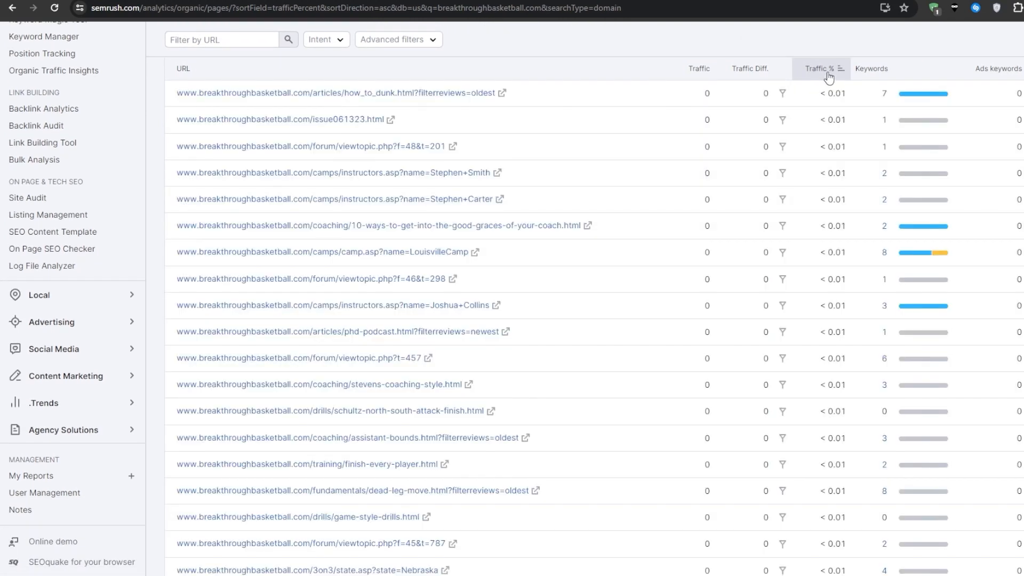
left_click(821, 69)
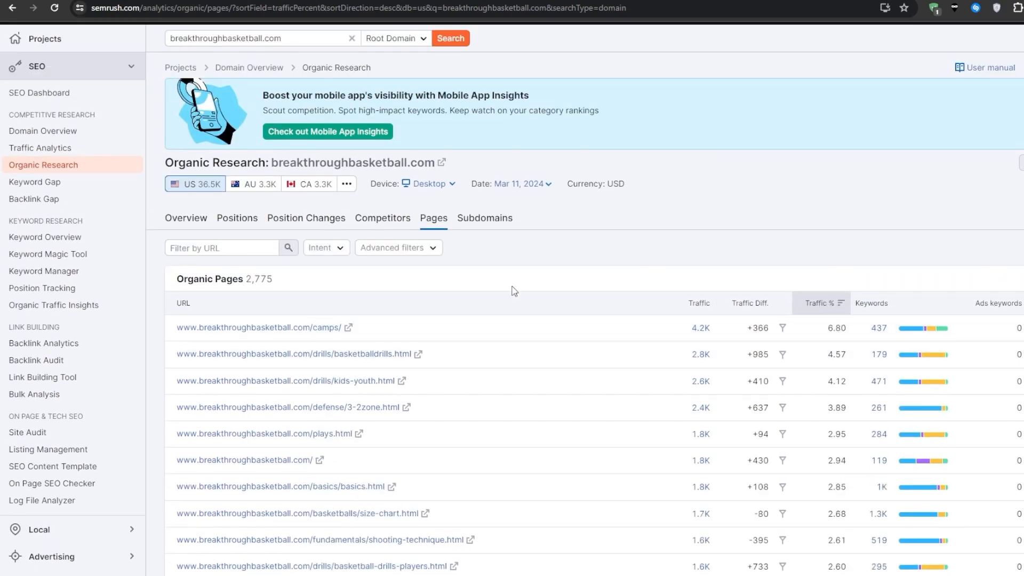
scroll("down", 3)
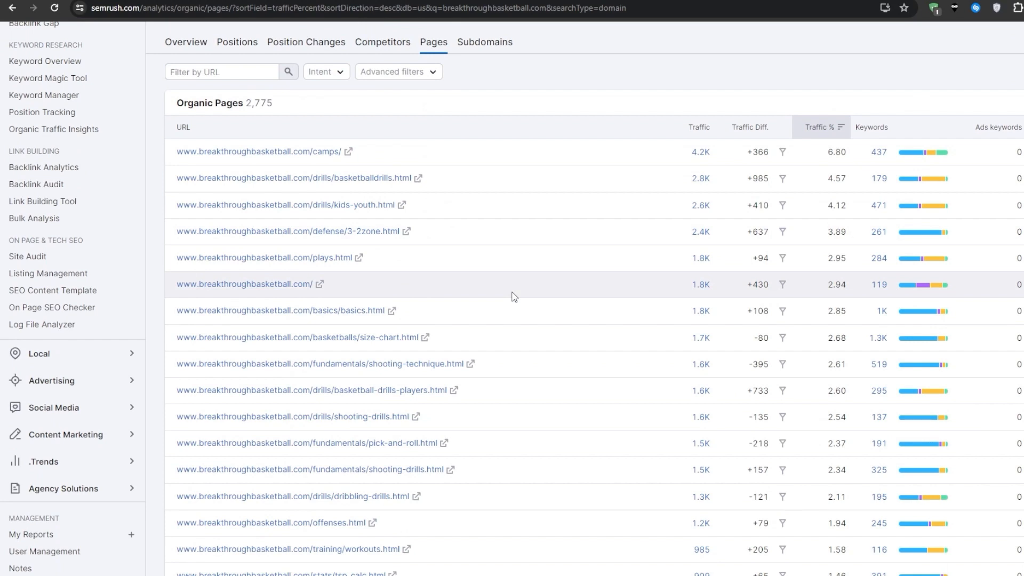
mouse_move(331, 162)
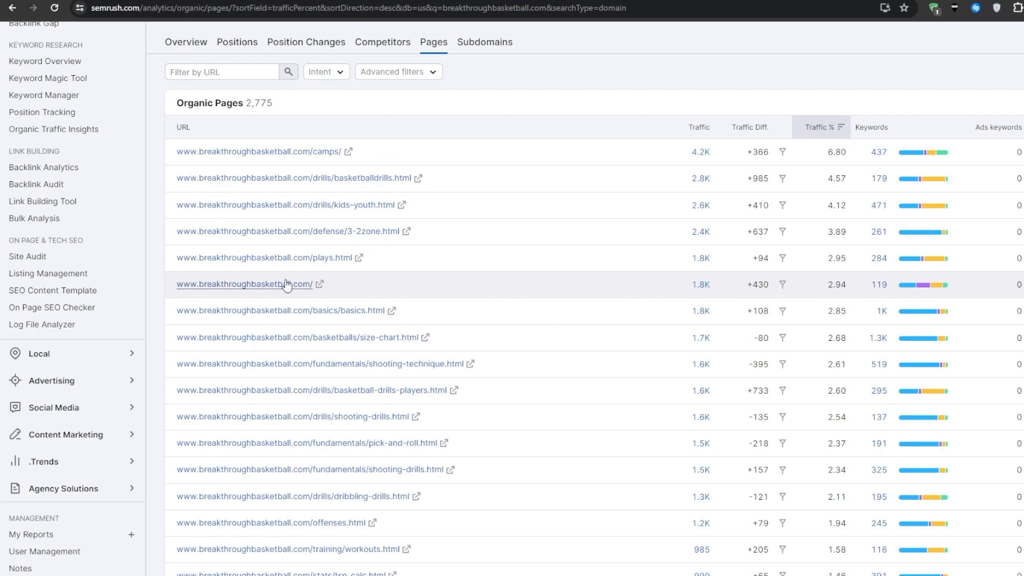
mouse_move(384, 181)
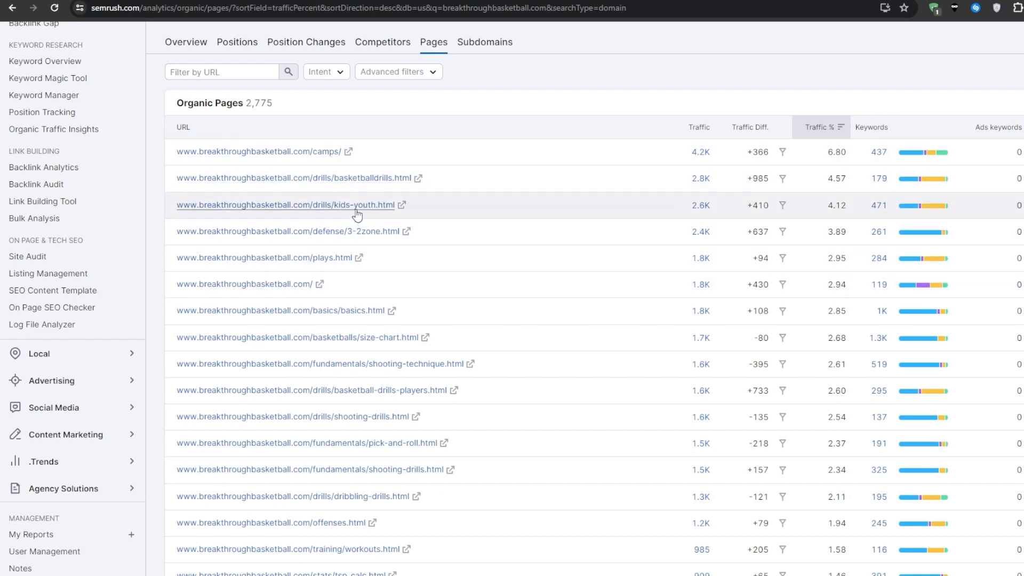
mouse_move(343, 257)
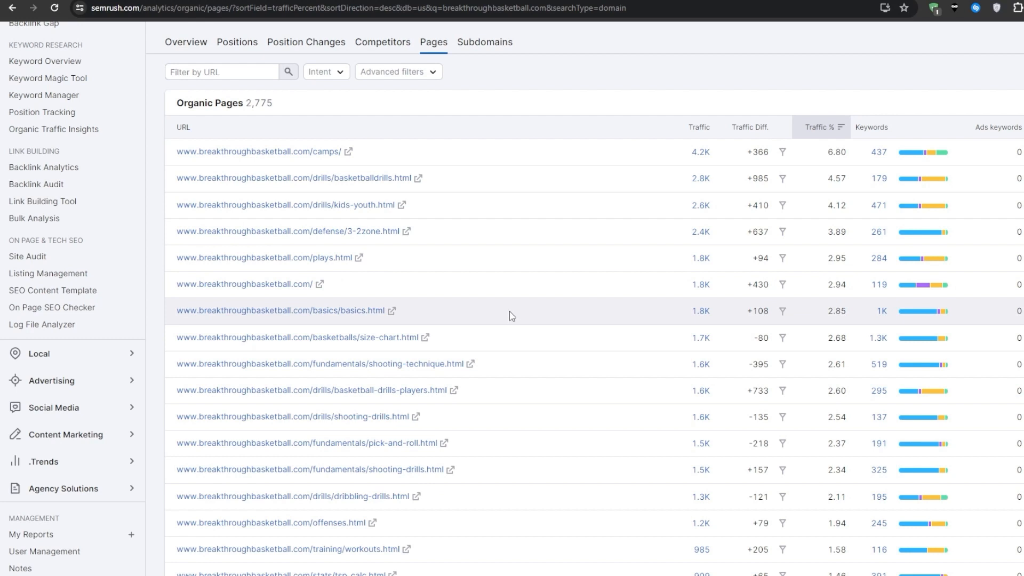
mouse_move(305, 154)
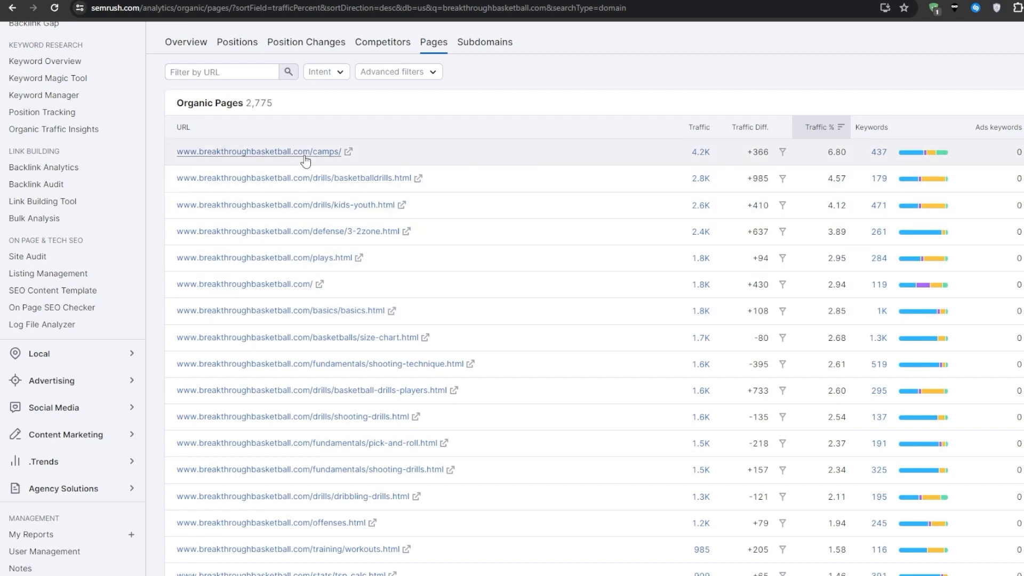
left_click(255, 152)
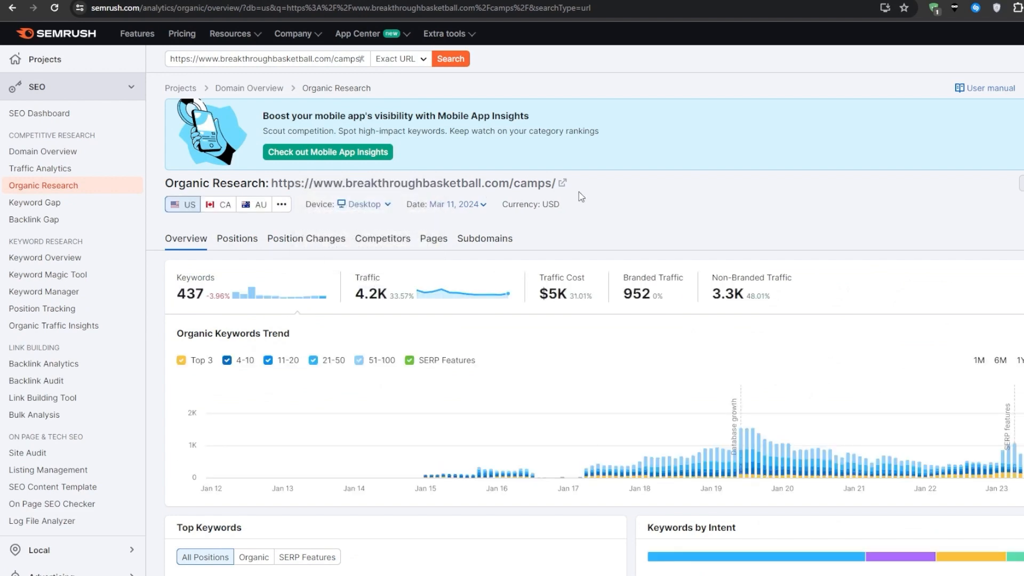
scroll("down", 3)
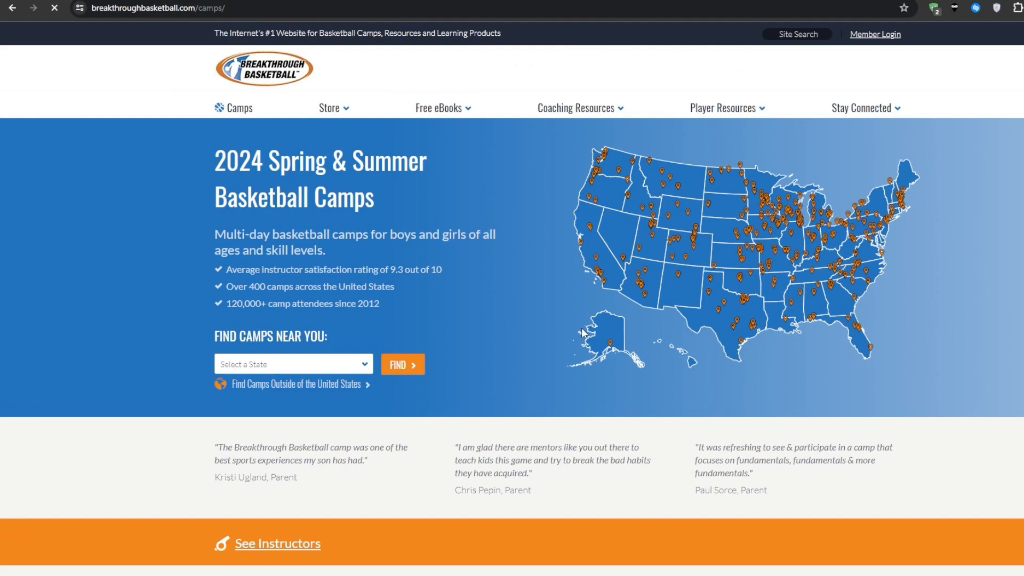
Step: Scroll down the /camps/ page to the Spring & Summer 2024 camp schedule
scroll("down", 3)
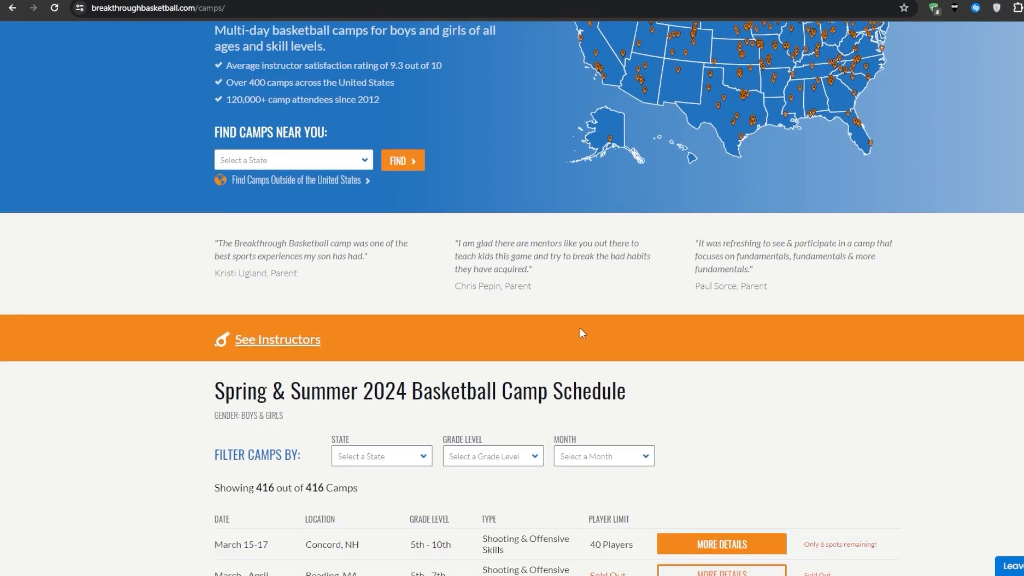
scroll("down", 3)
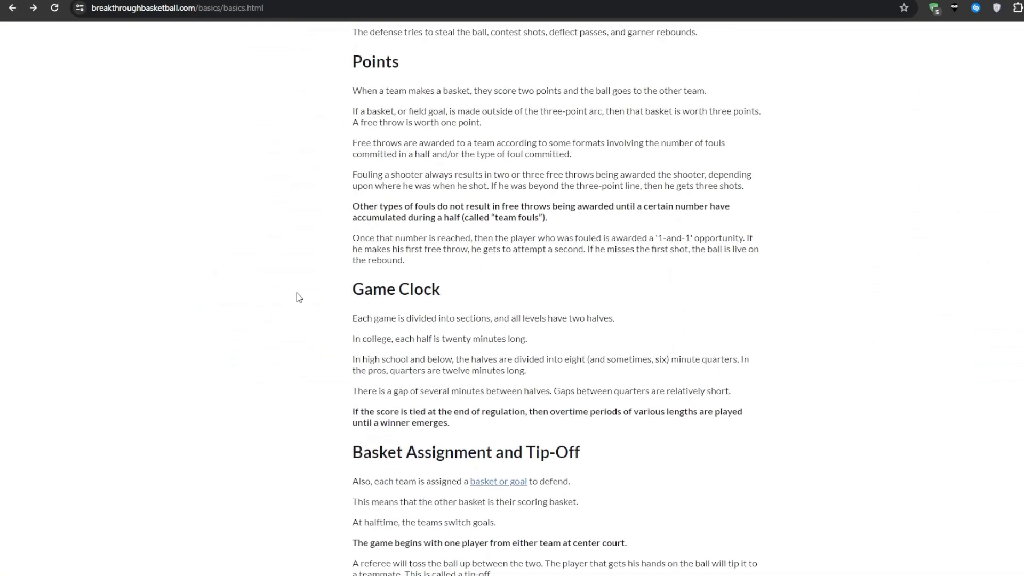
Step: Read the Basics article's Points, Game Clock, Fouls, Violations and player positions sections
scroll("up", 3)
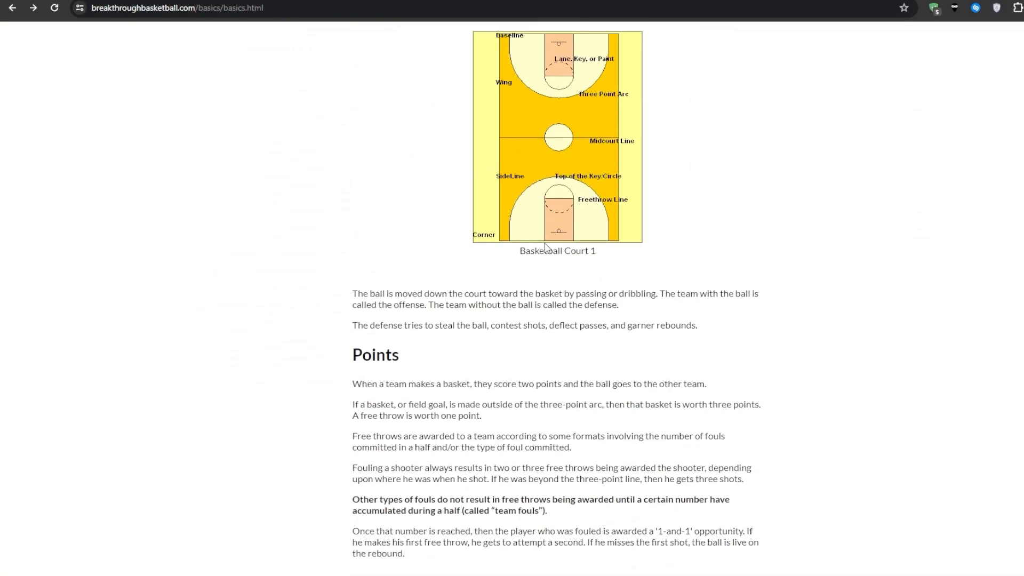
scroll("down", 3)
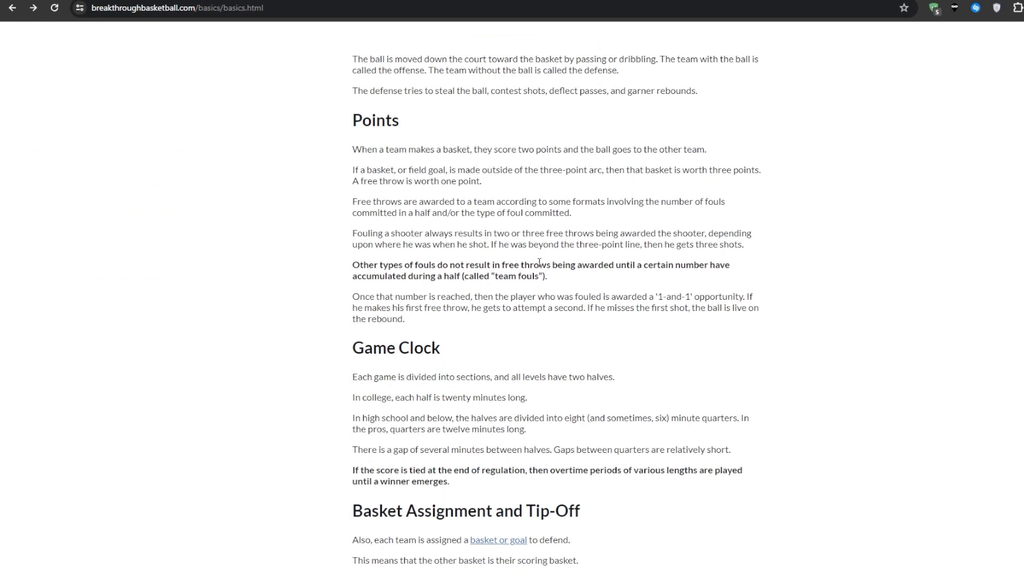
scroll("down", 3)
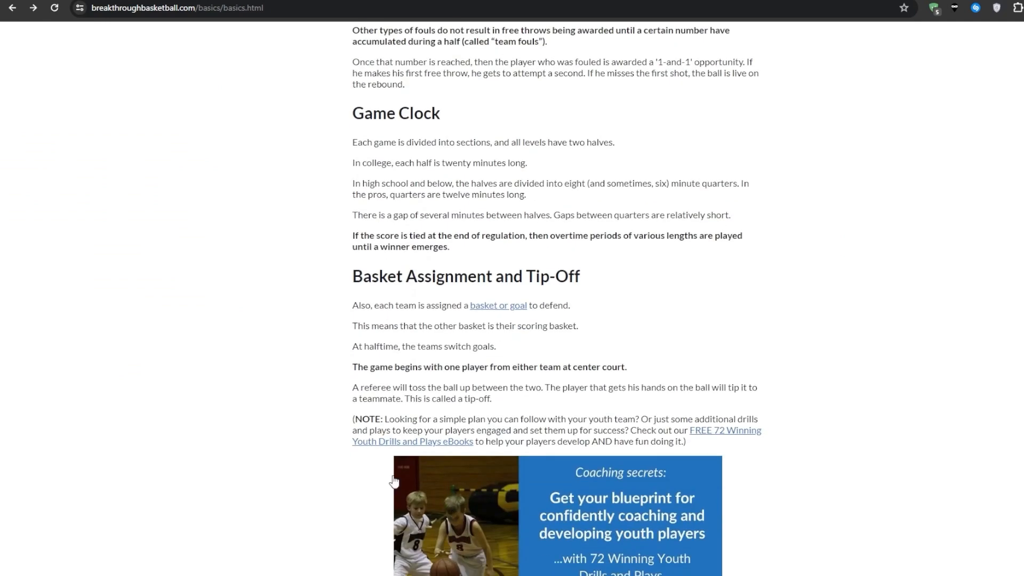
scroll("down", 3)
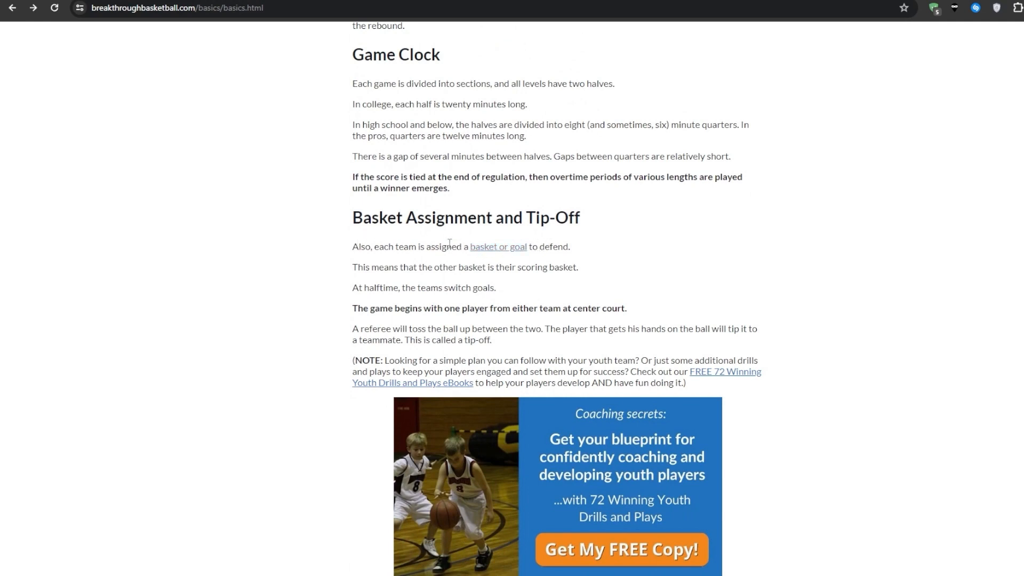
scroll("down", 3)
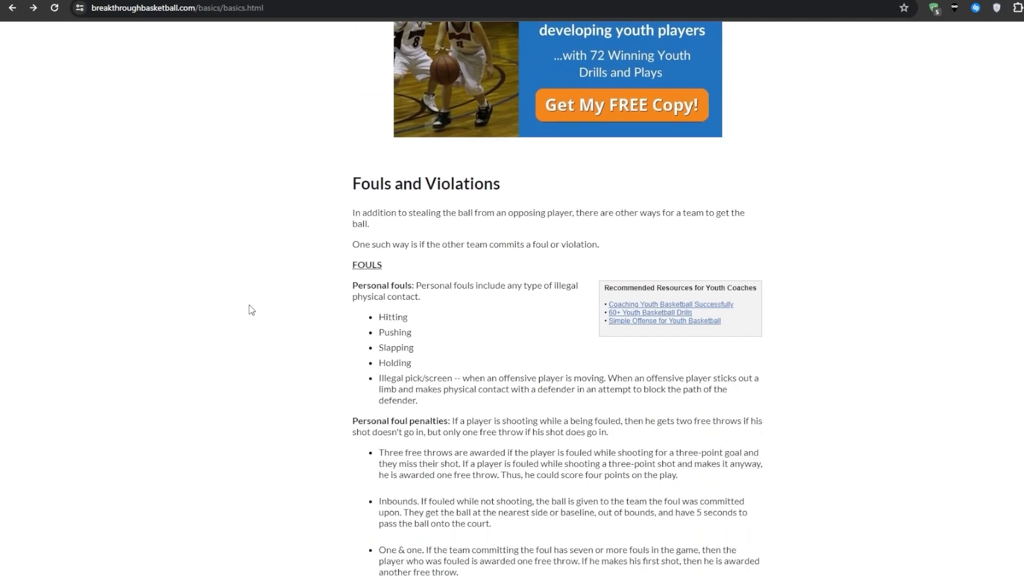
scroll("down", 3)
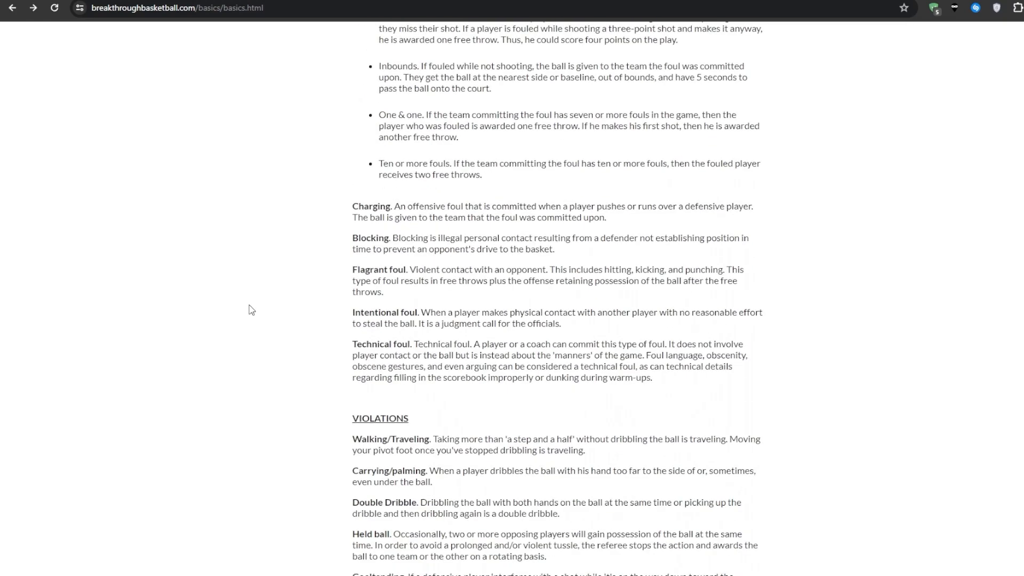
scroll("down", 3)
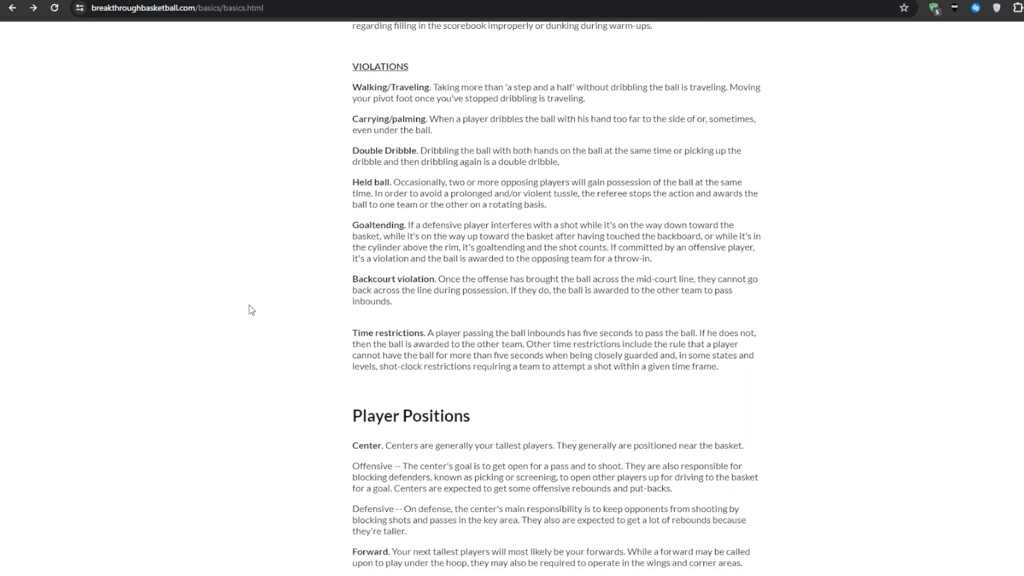
scroll("down", 3)
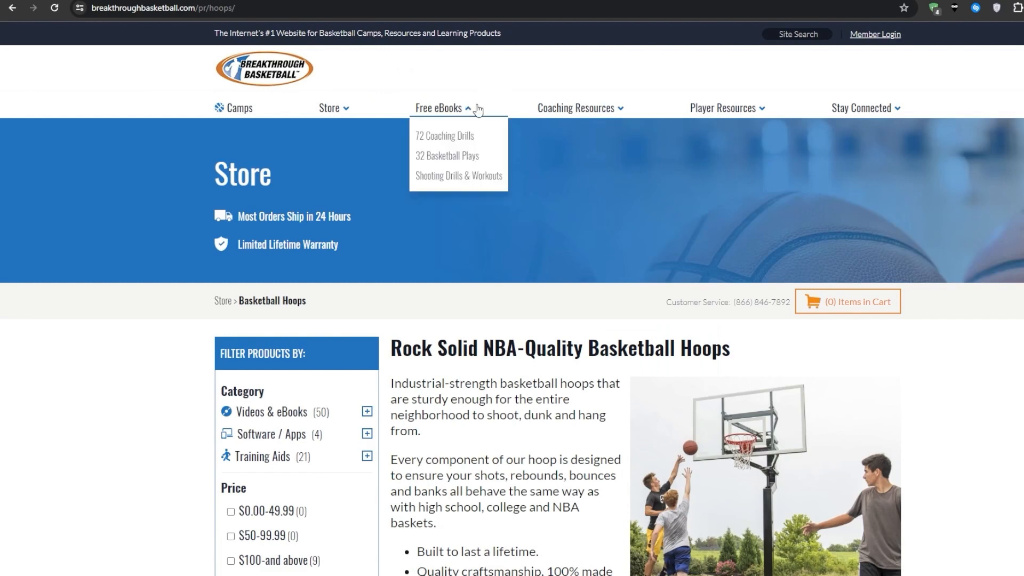
Step: Browse the Basketball Hoops store page through its in-ground and wall-mount hoop sections
scroll("down", 3)
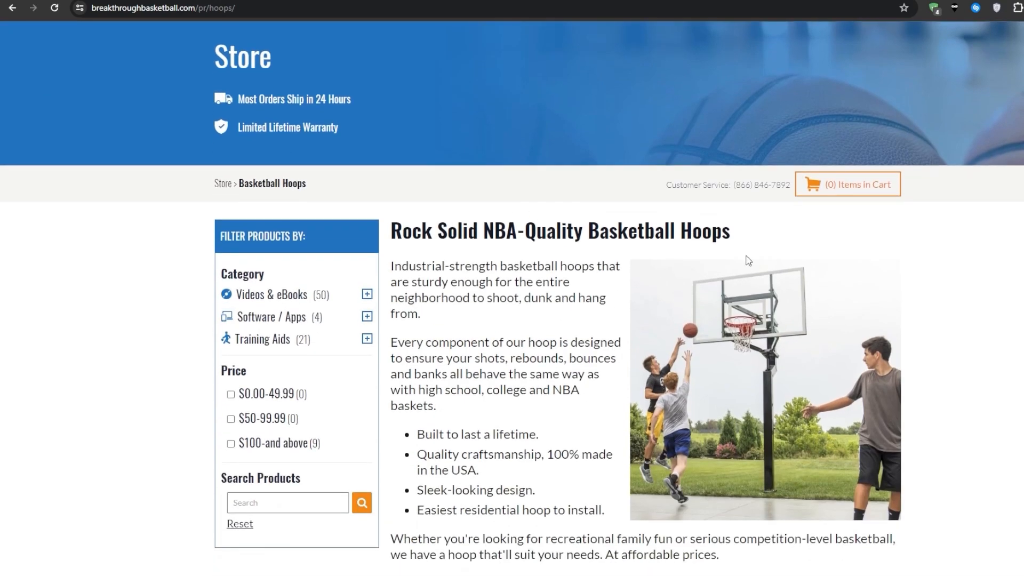
scroll("down", 3)
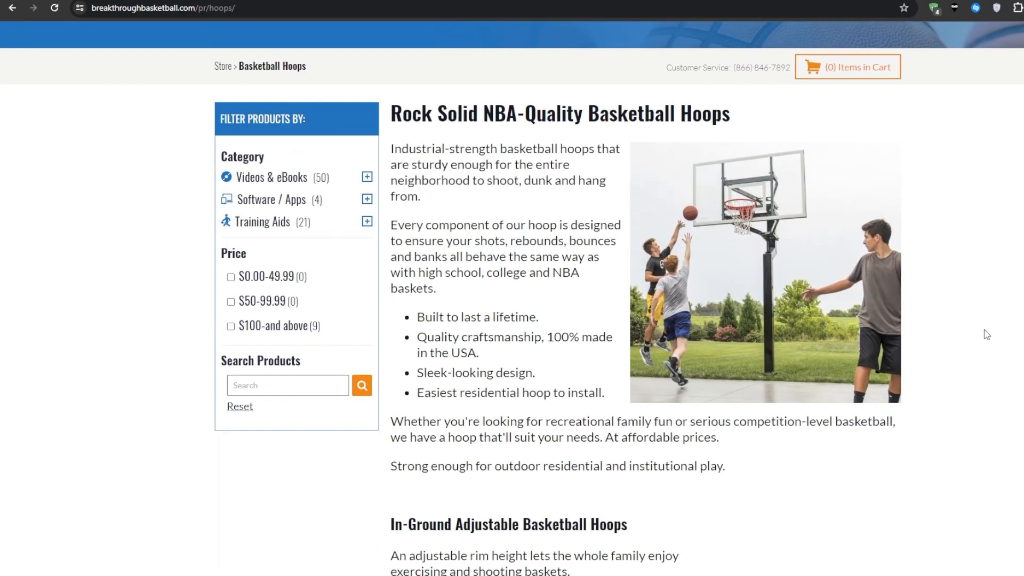
scroll("down", 3)
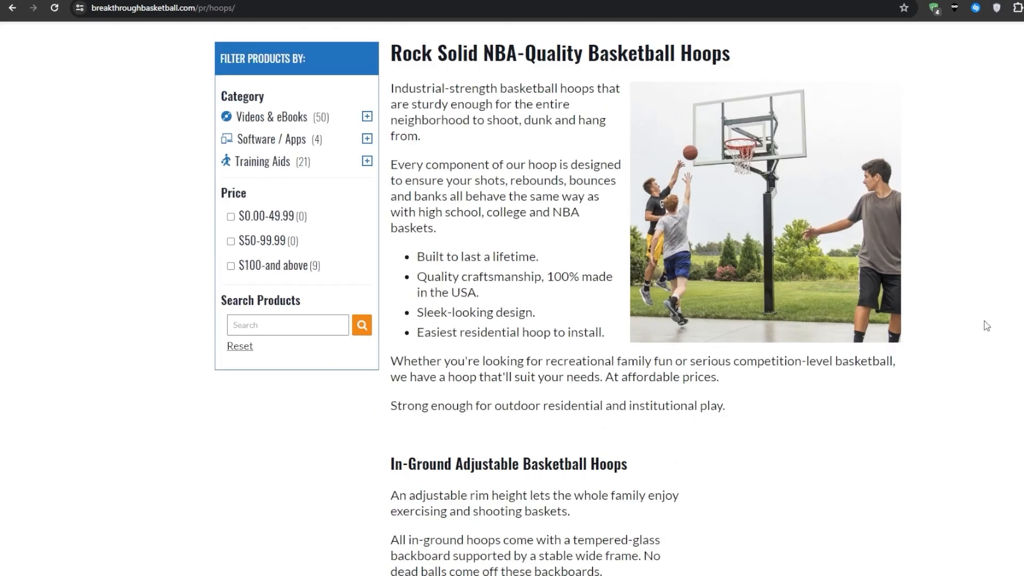
scroll("down", 3)
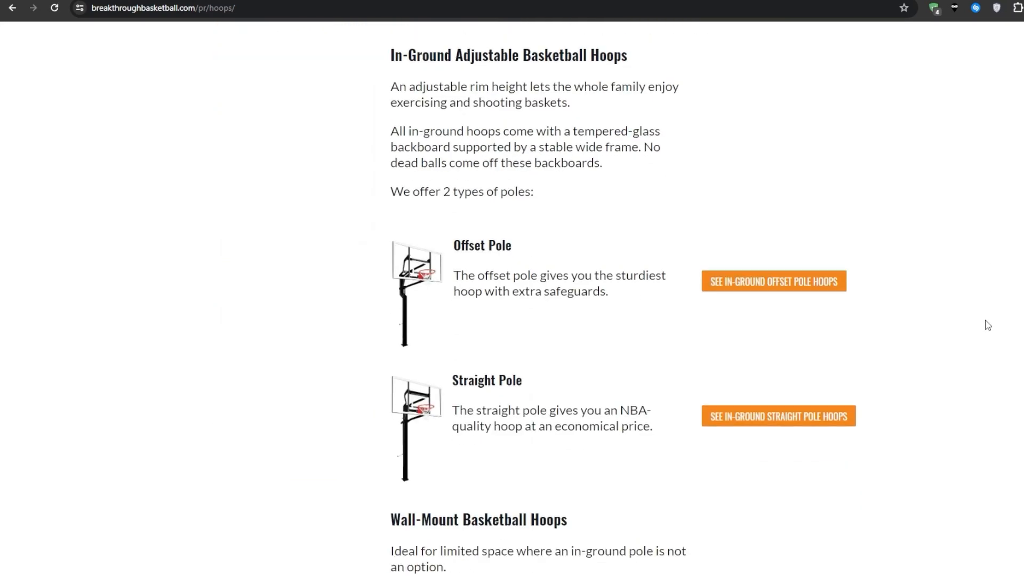
scroll("down", 3)
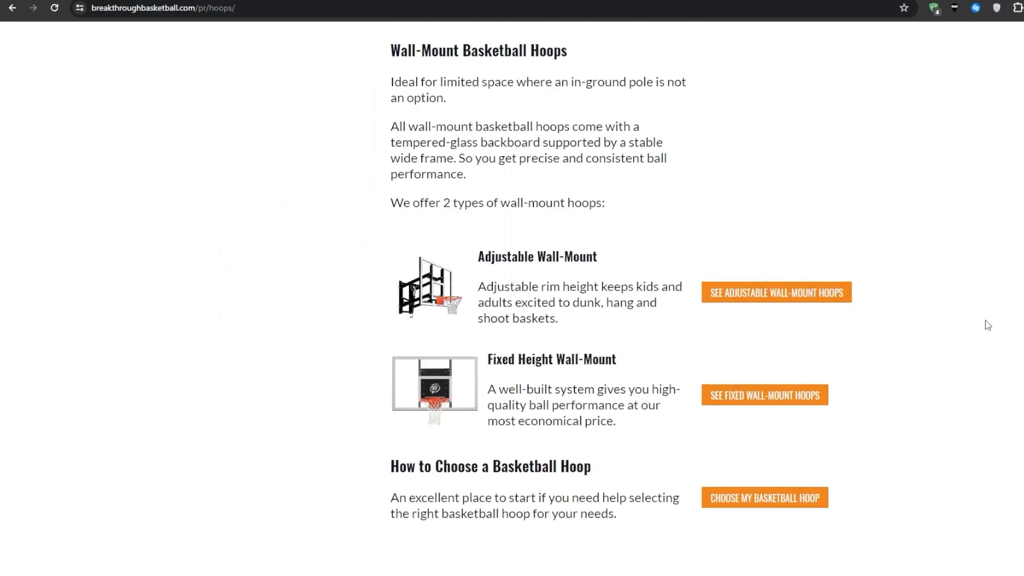
scroll("down", 3)
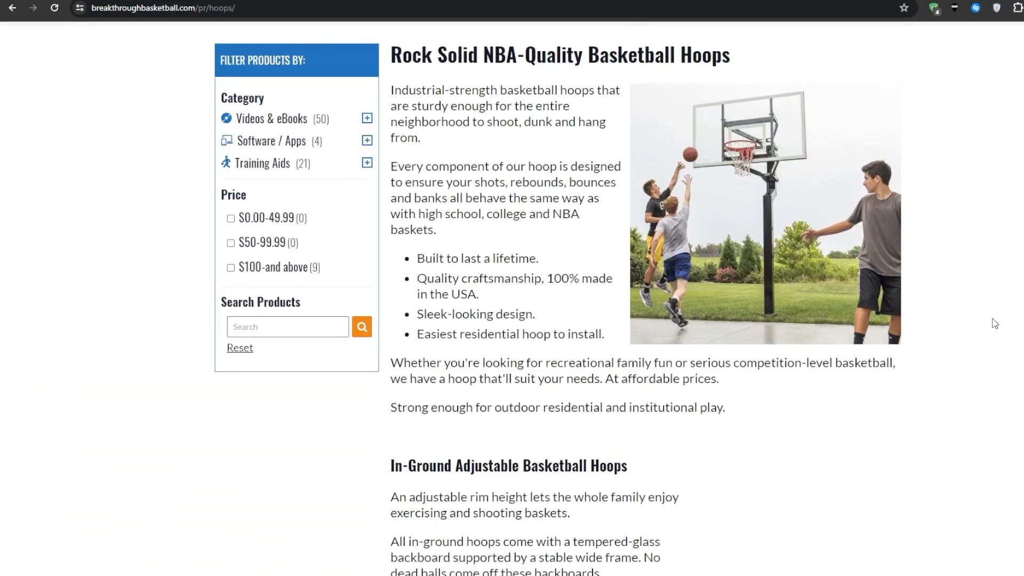
scroll("up", 3)
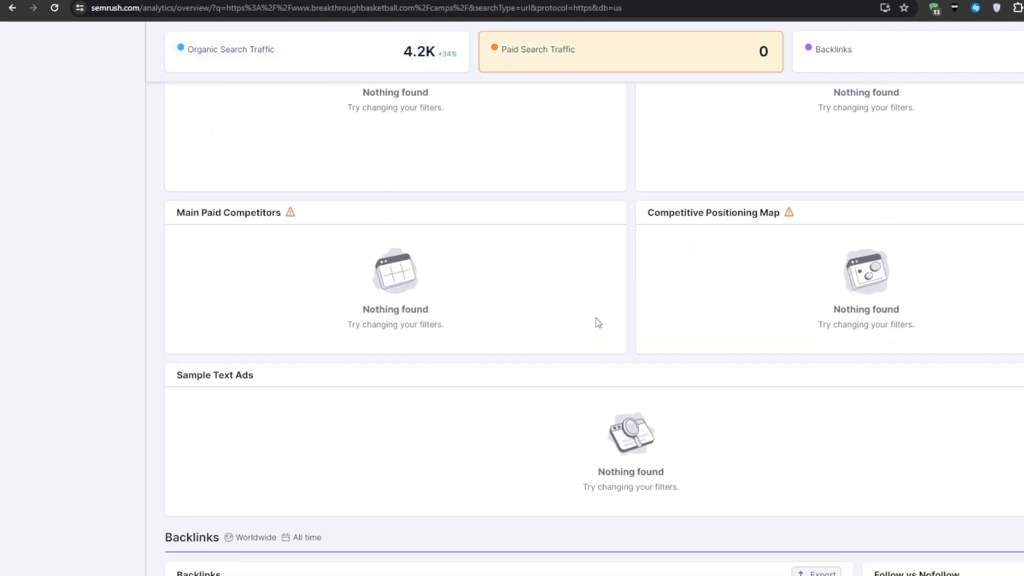
Step: Scroll to the /camps/ Backlinks widget and open its full backlink details
scroll("down", 3)
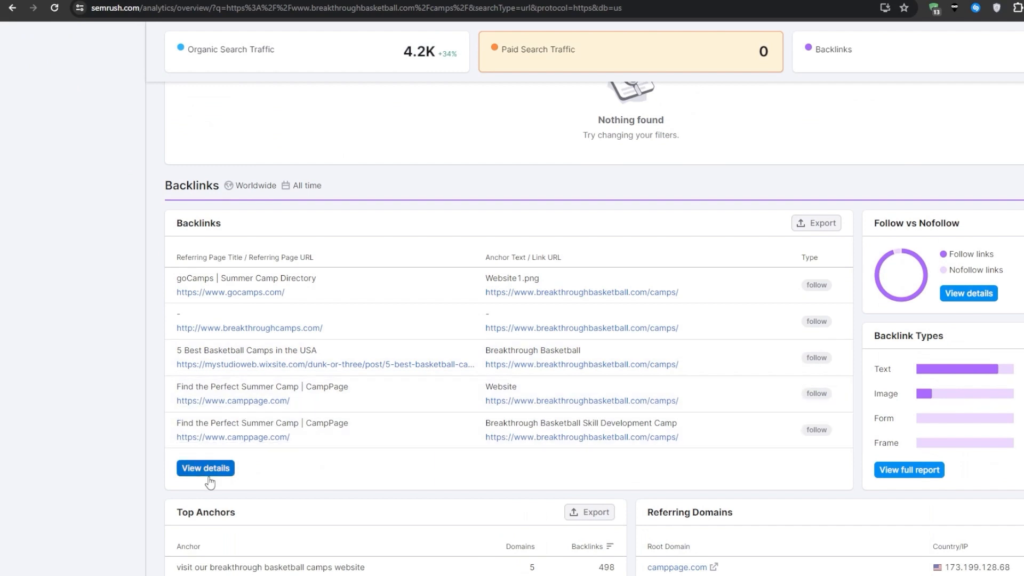
left_click(205, 467)
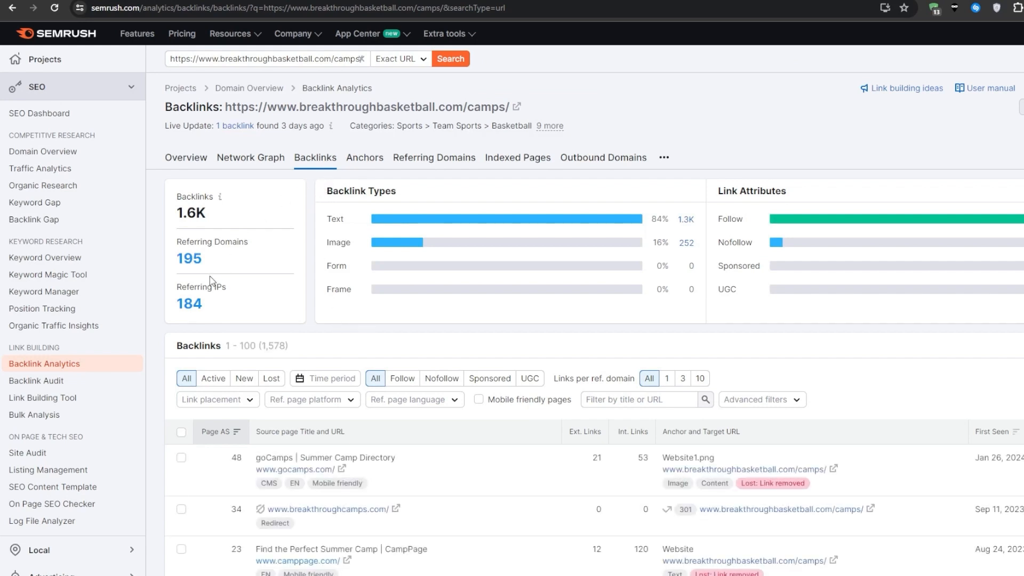
scroll("down", 3)
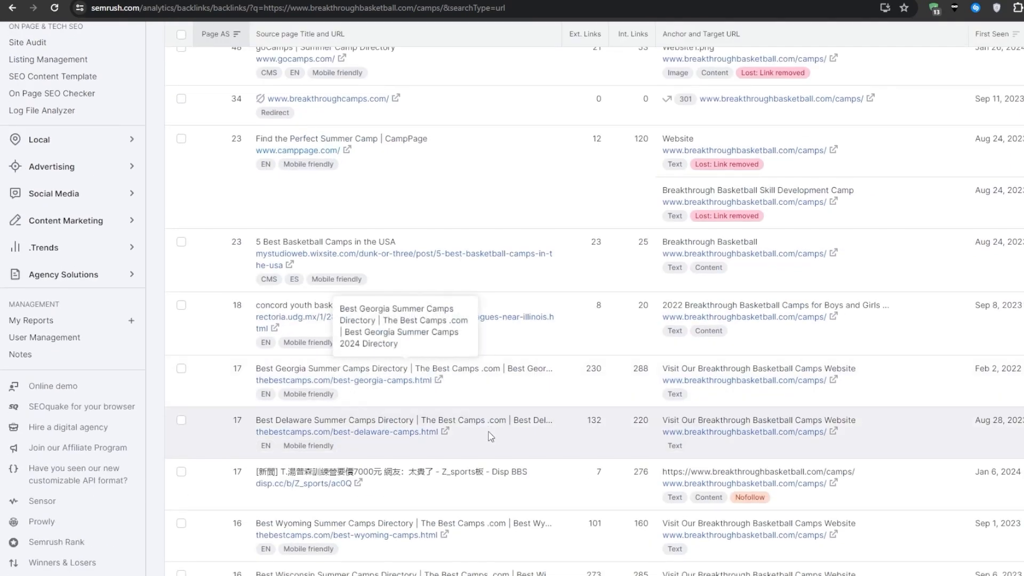
mouse_move(563, 410)
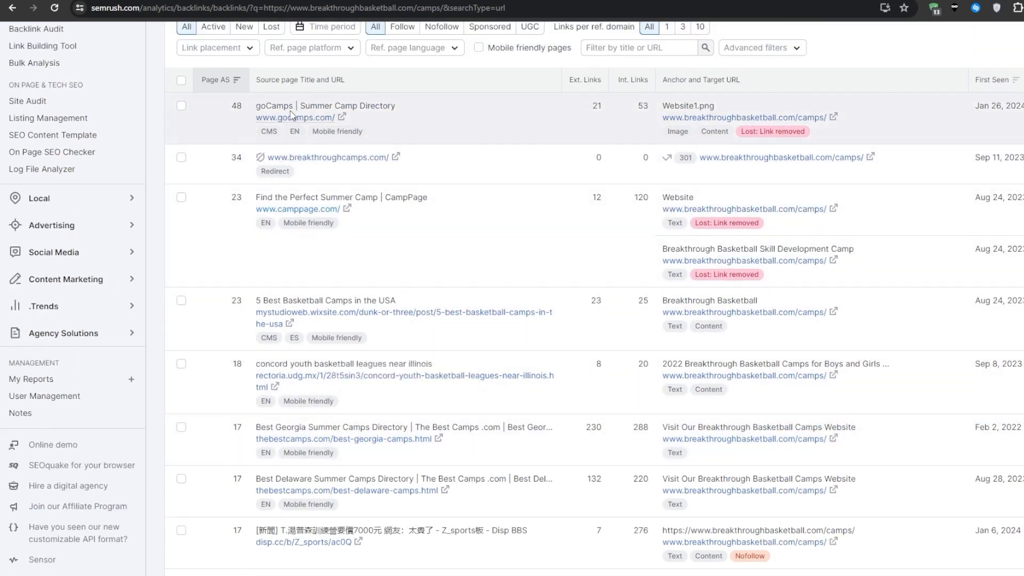
mouse_move(490, 226)
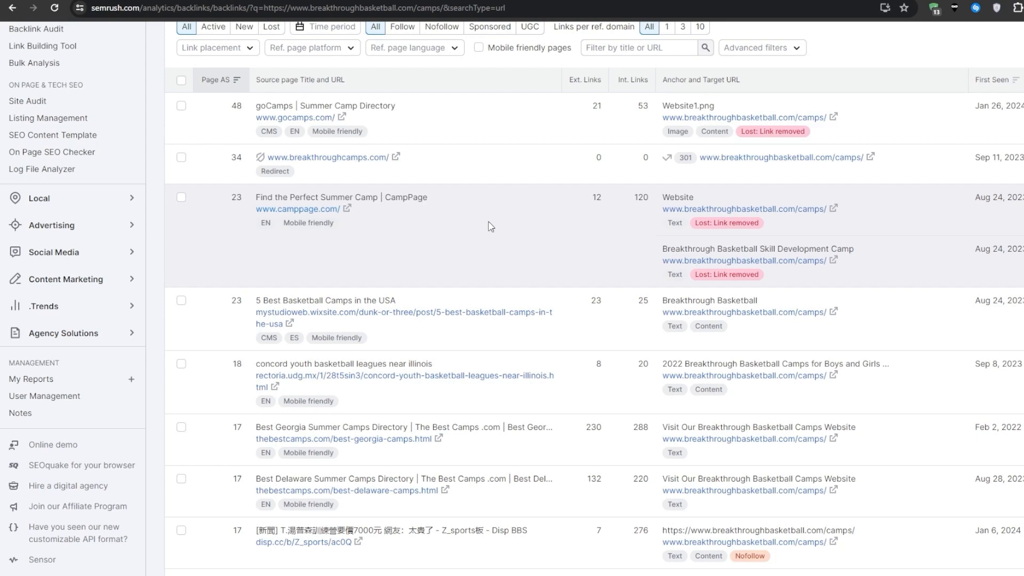
scroll("down", 3)
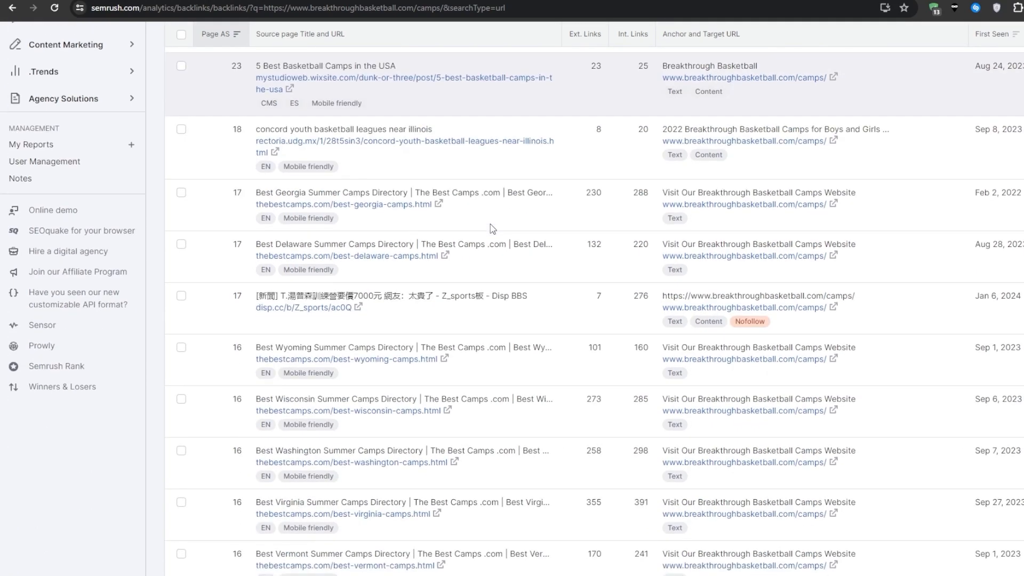
scroll("down", 3)
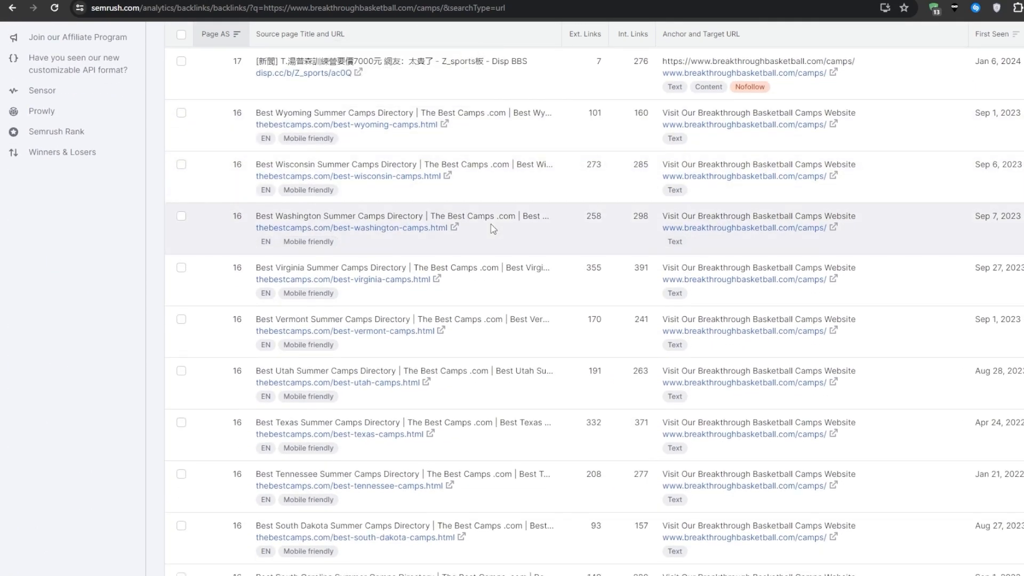
scroll("down", 3)
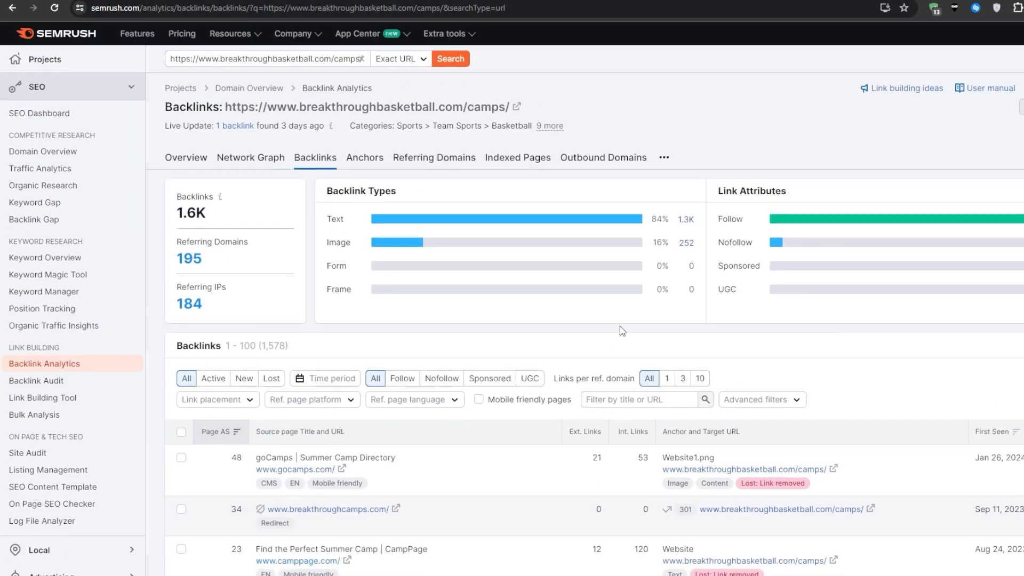
mouse_move(756, 160)
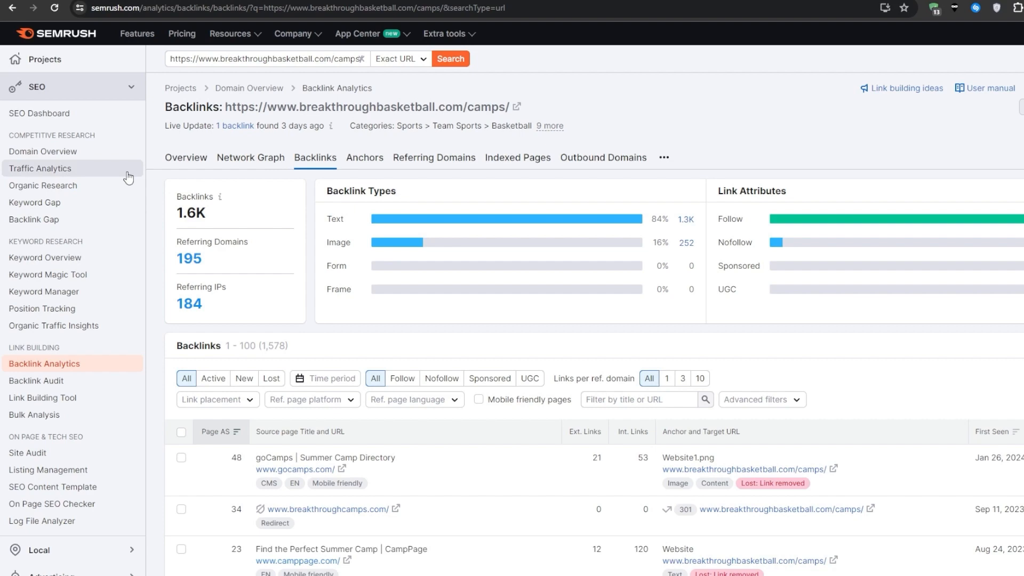
Step: Open the /camps/ URL overview and its Organic Research positions listing 437 keywords
left_click(44, 151)
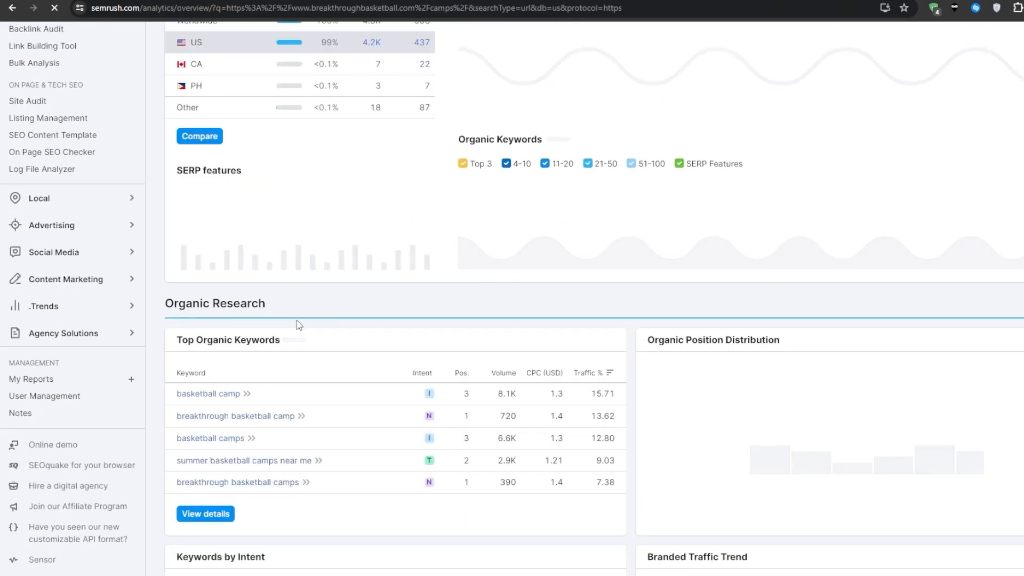
left_click(205, 513)
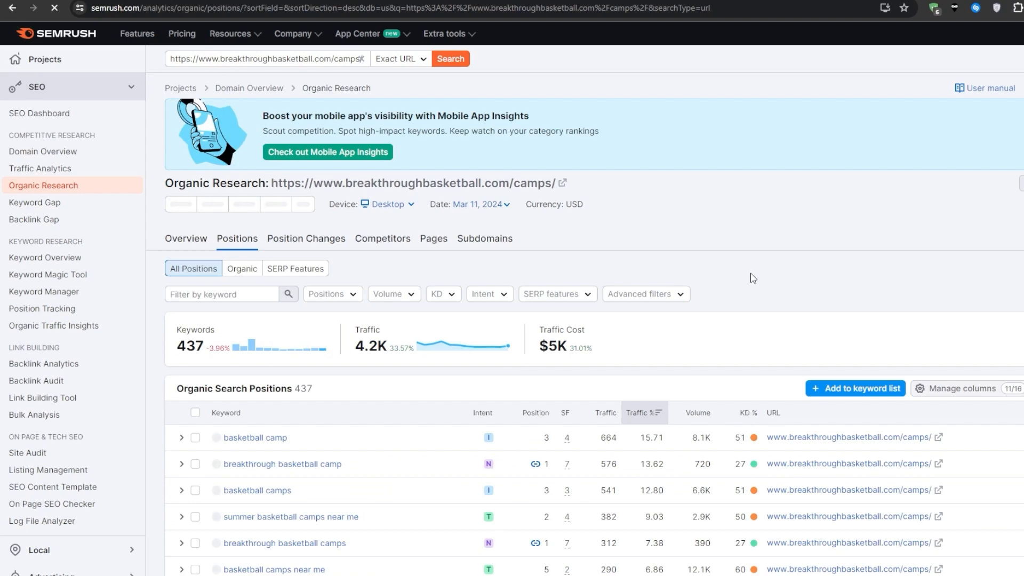
scroll("down", 3)
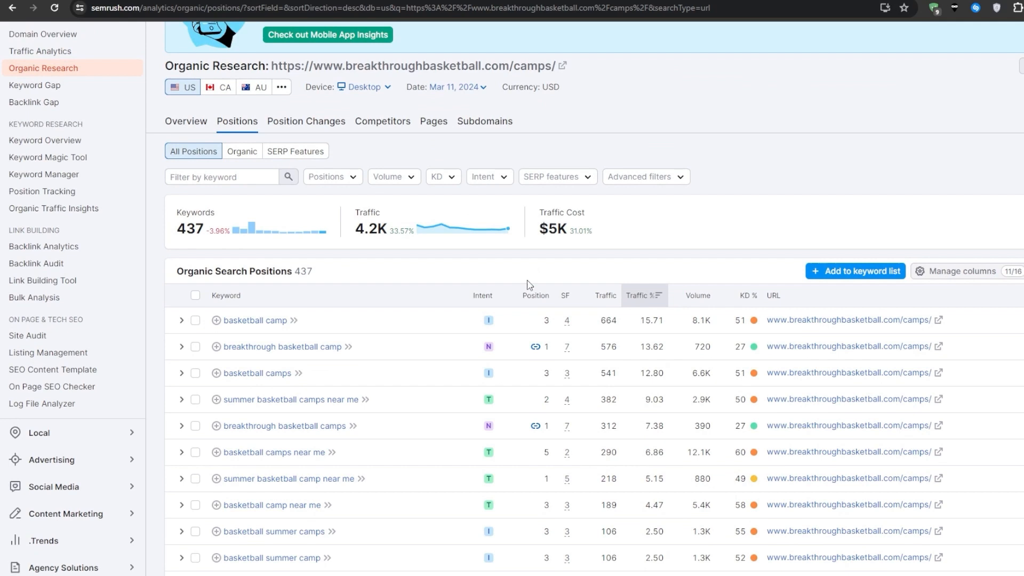
mouse_move(236, 132)
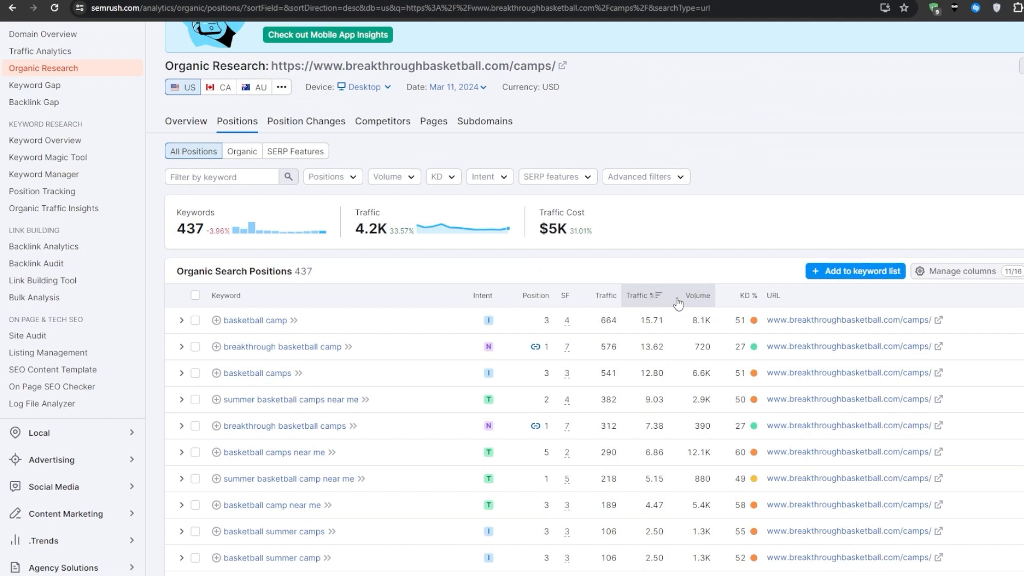
mouse_move(555, 300)
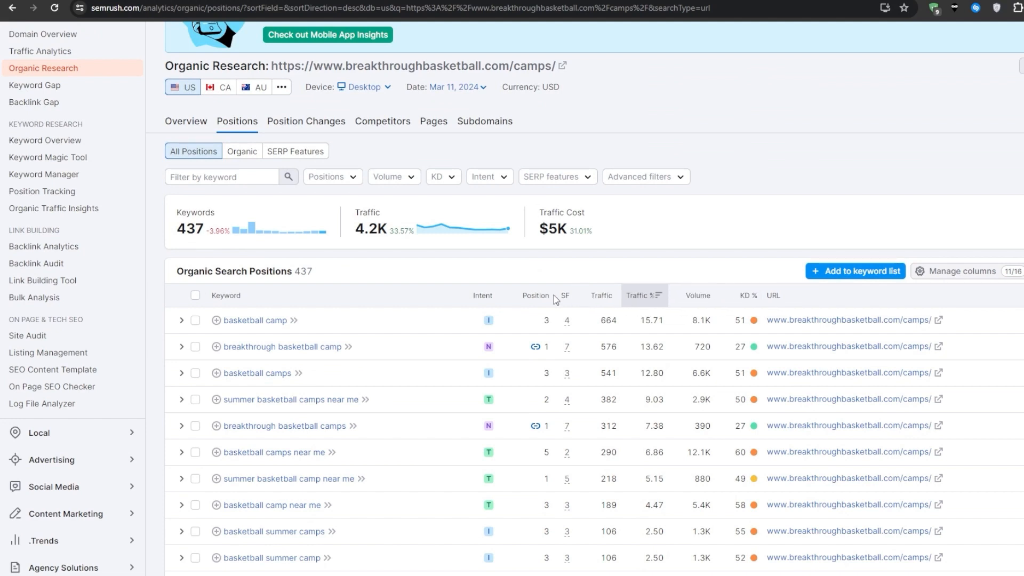
left_click(524, 295)
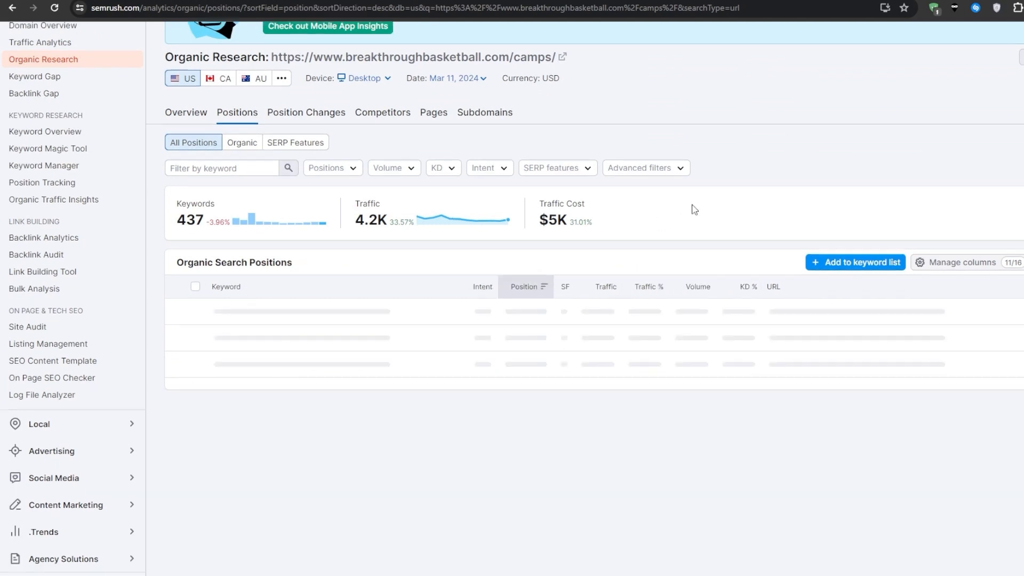
scroll("down", 3)
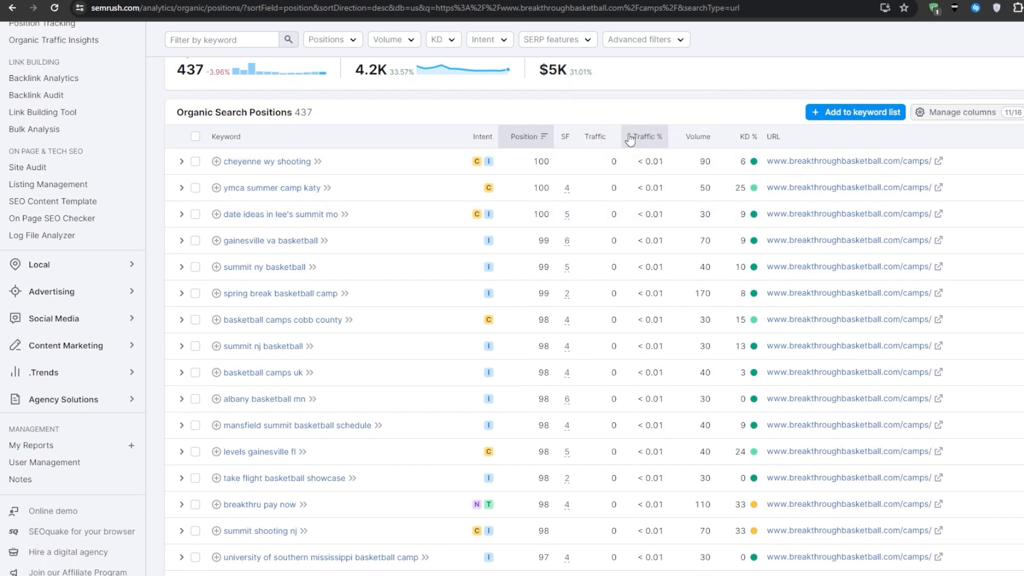
left_click(643, 137)
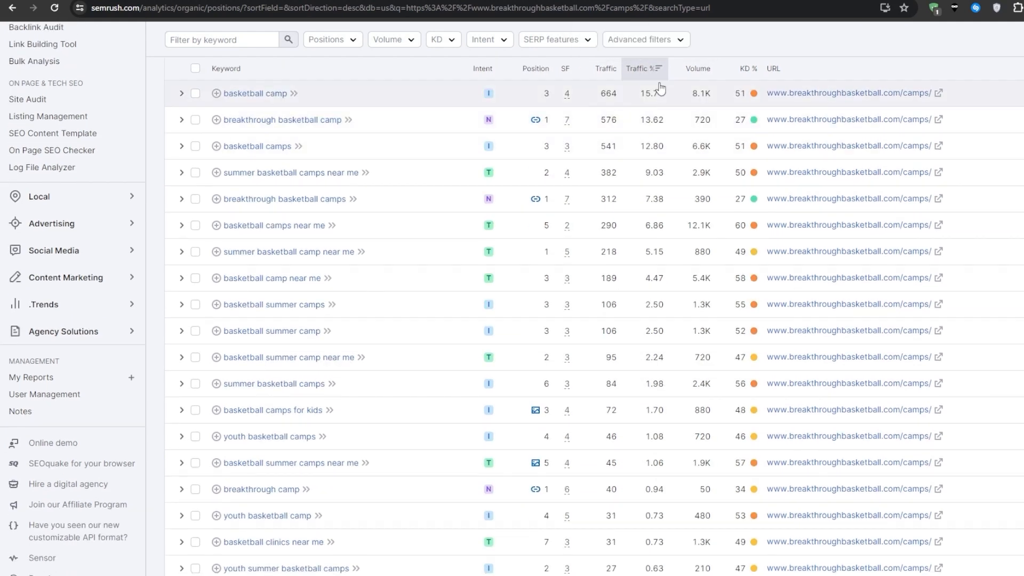
mouse_move(870, 63)
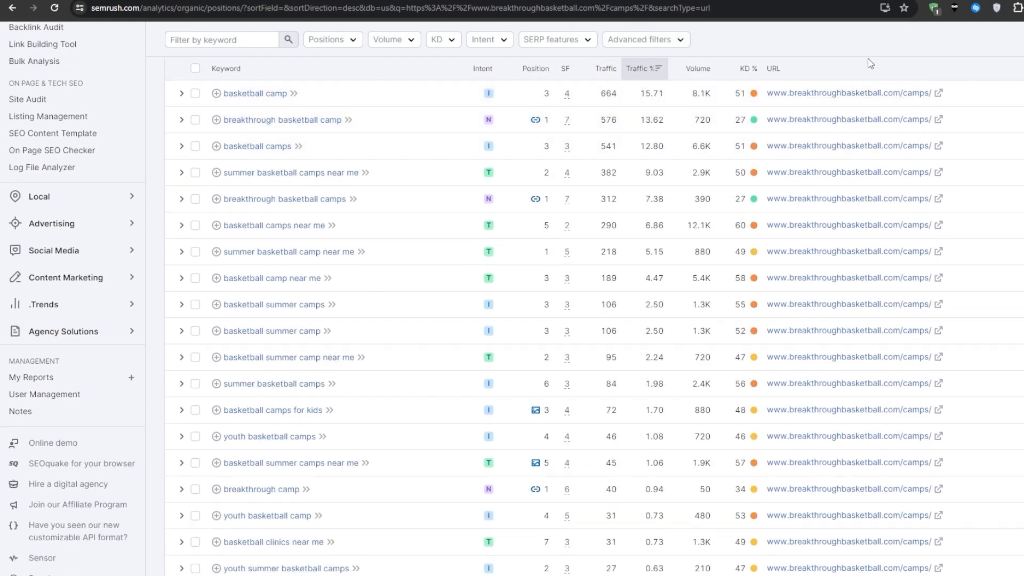
mouse_move(689, 68)
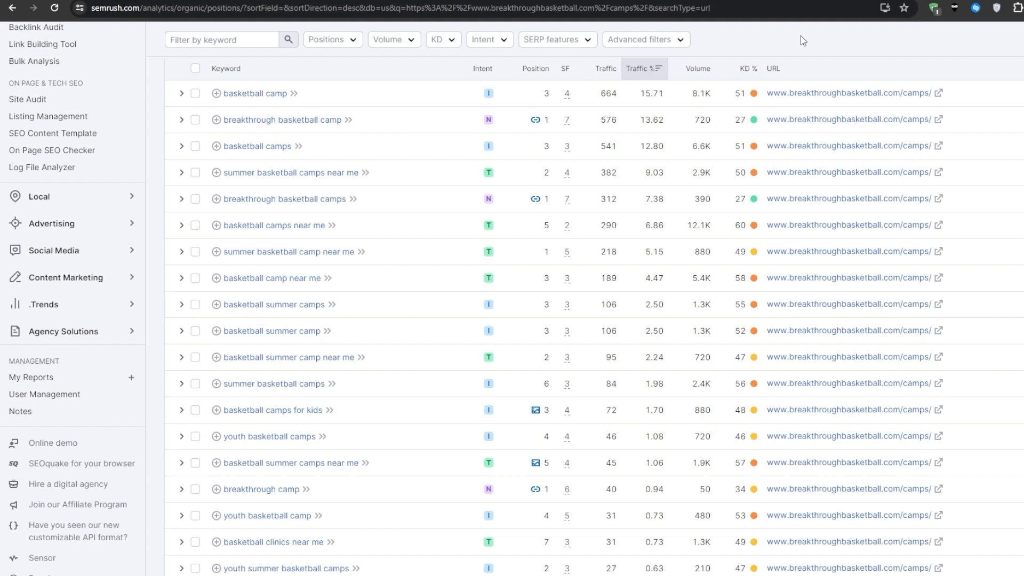
mouse_move(754, 119)
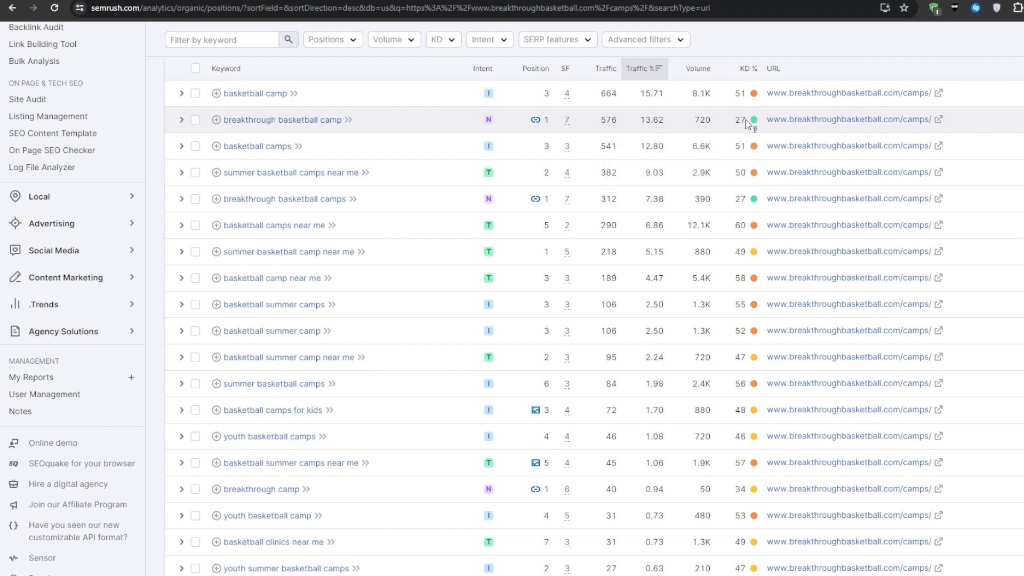
mouse_move(330, 125)
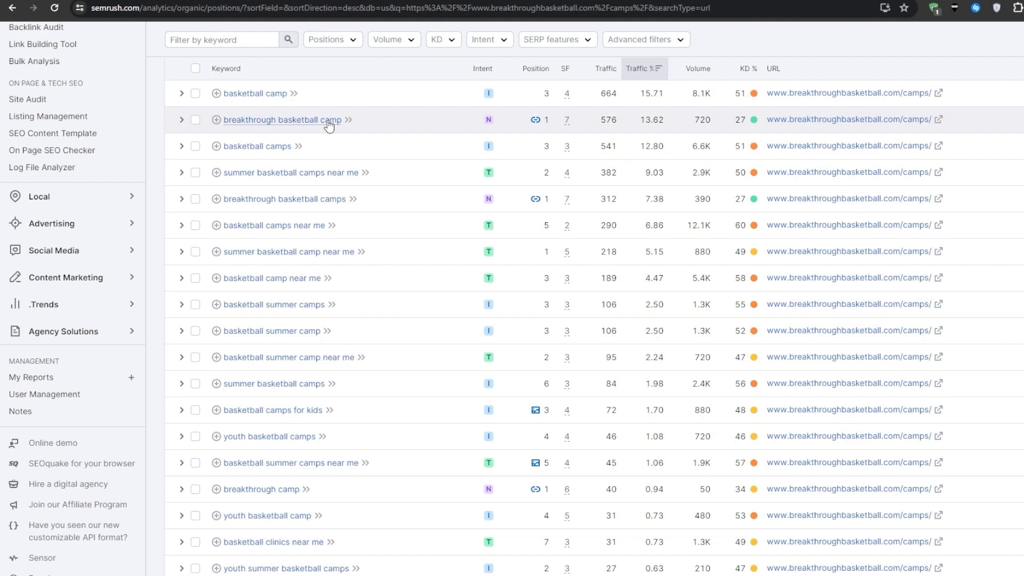
mouse_move(529, 209)
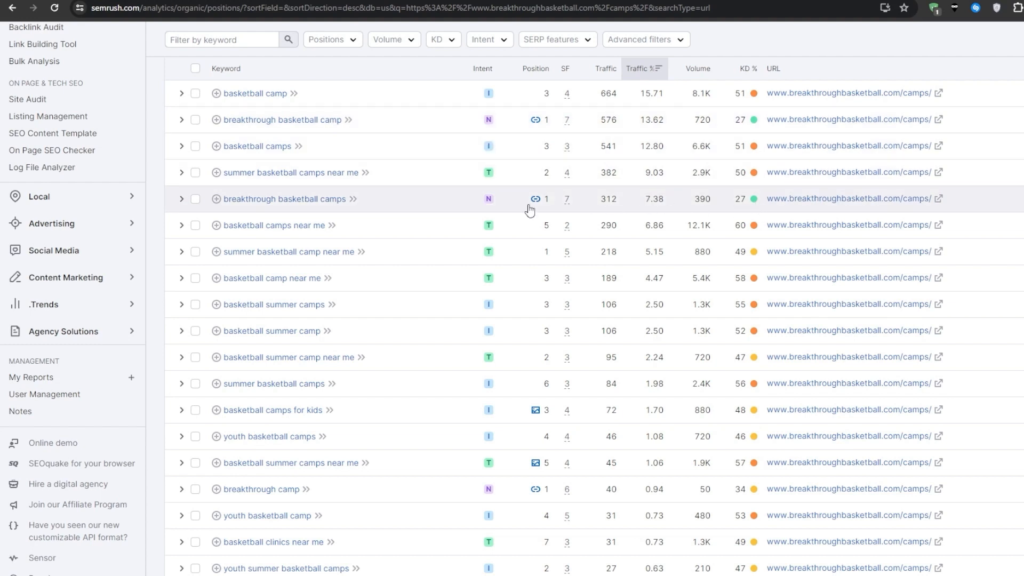
mouse_move(754, 200)
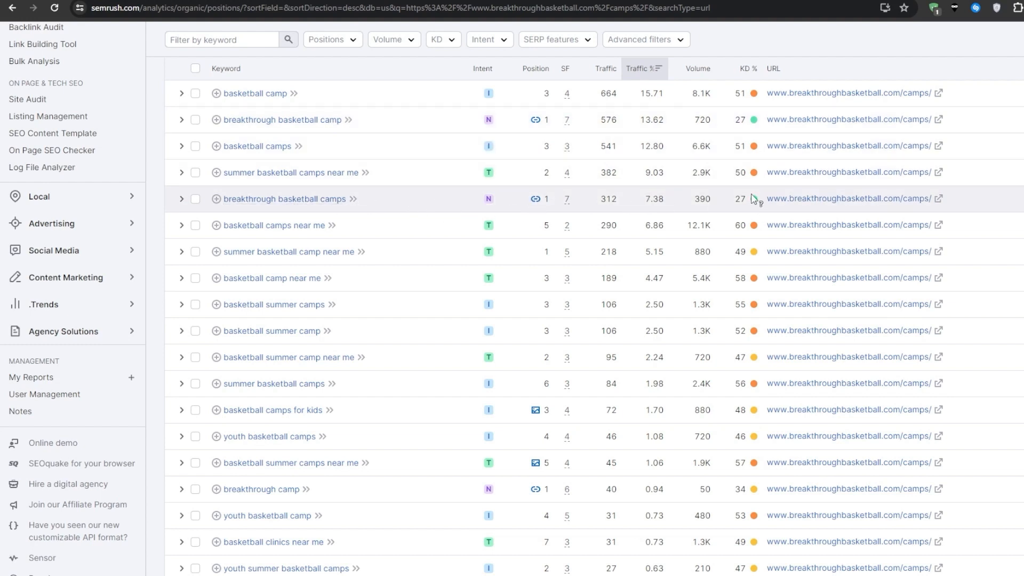
scroll("down", 3)
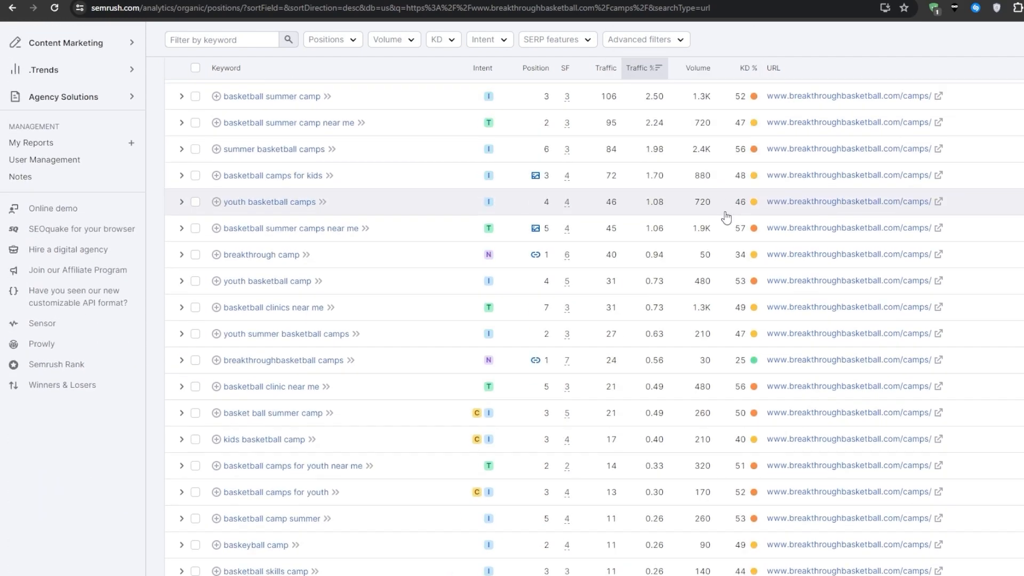
mouse_move(358, 366)
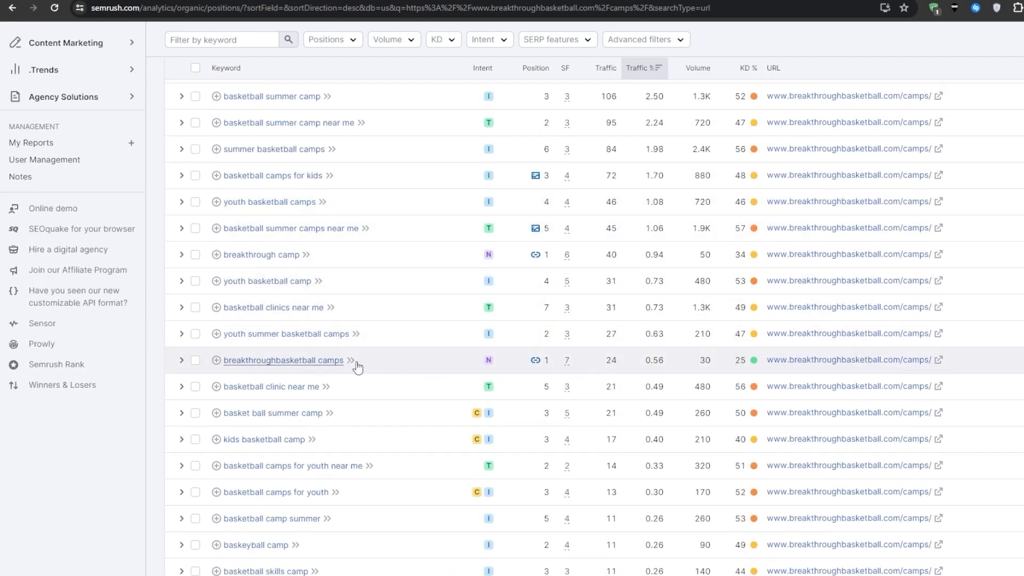
scroll("down", 3)
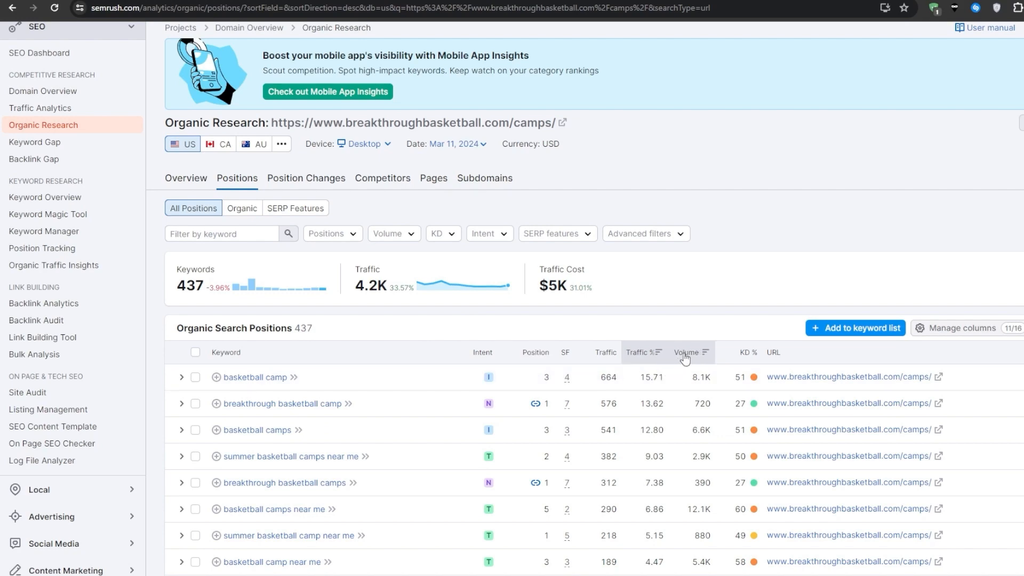
Step: Sort the /camps/ keywords by KD% descending, led by 'summer basketball' at 60, and scroll the results
left_click(739, 352)
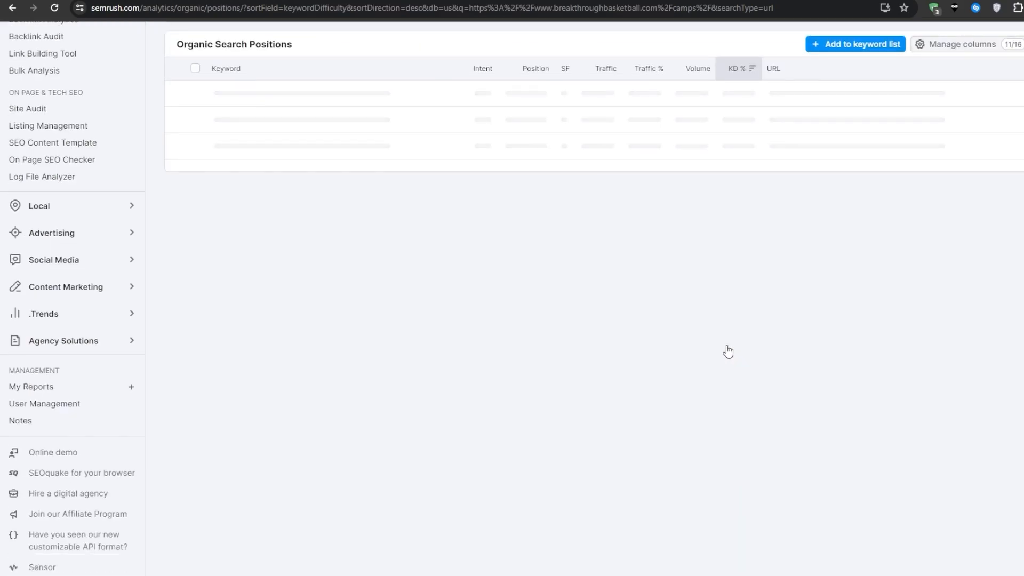
mouse_move(715, 346)
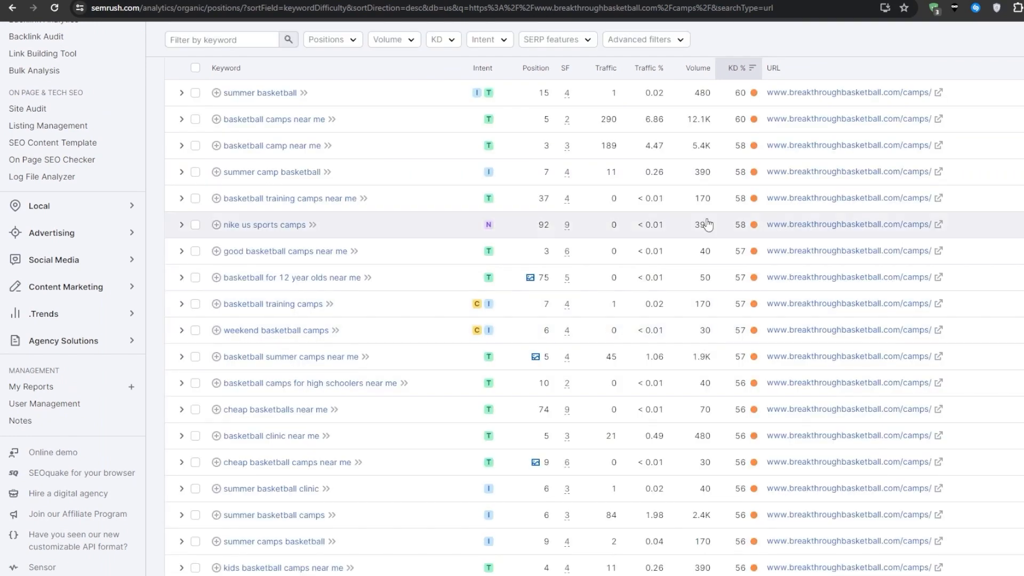
scroll("down", 3)
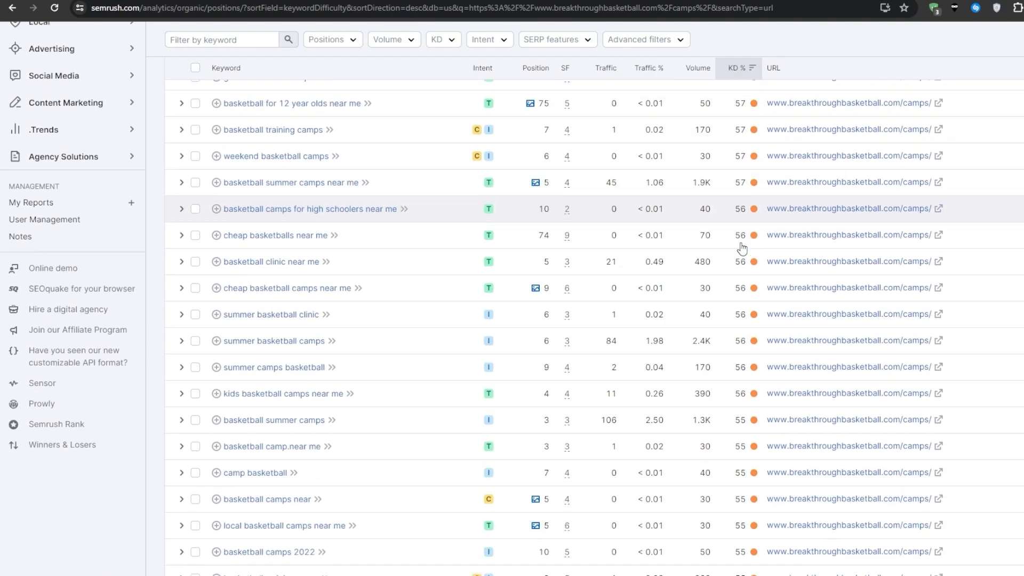
scroll("down", 3)
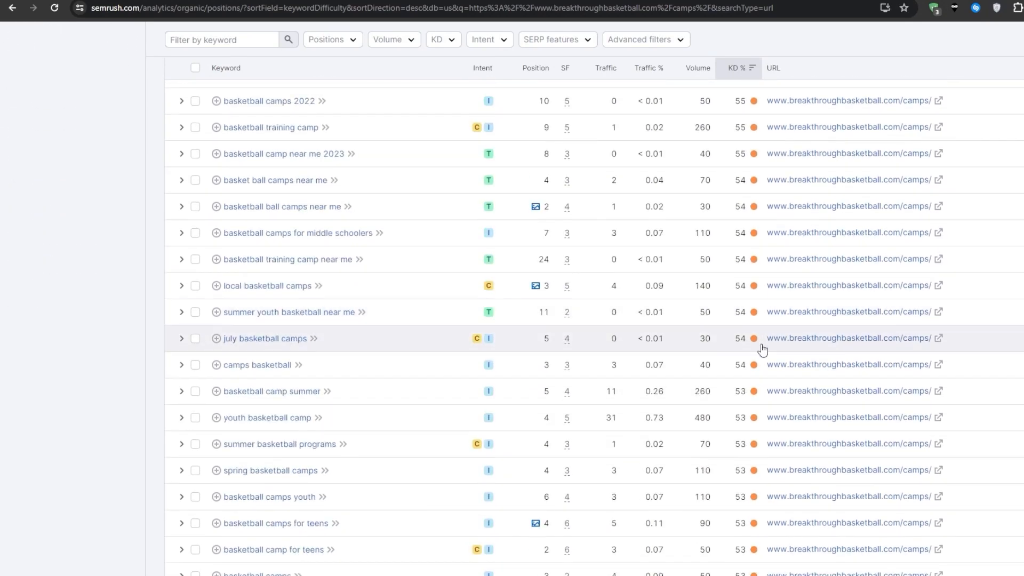
scroll("down", 3)
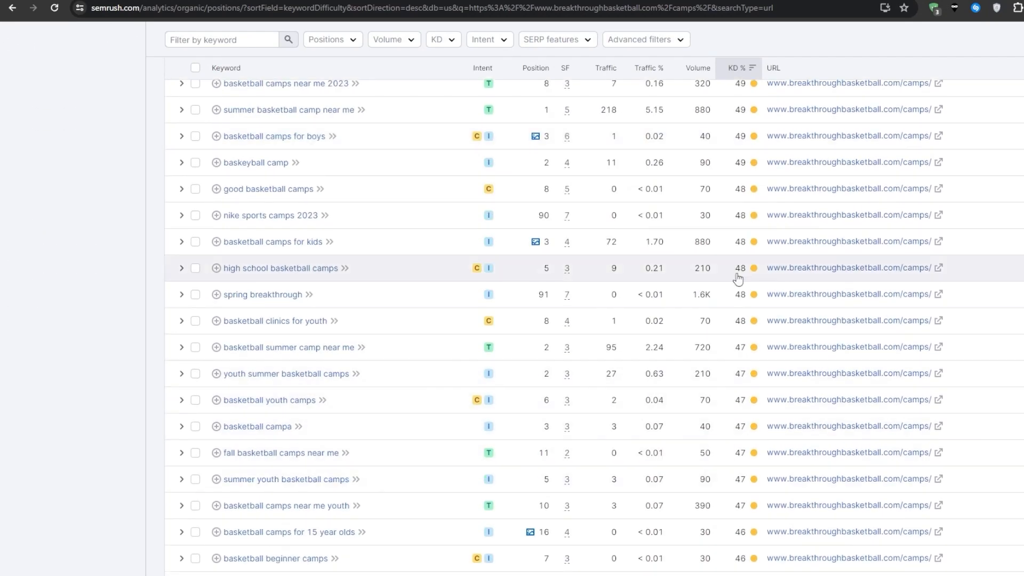
mouse_move(753, 321)
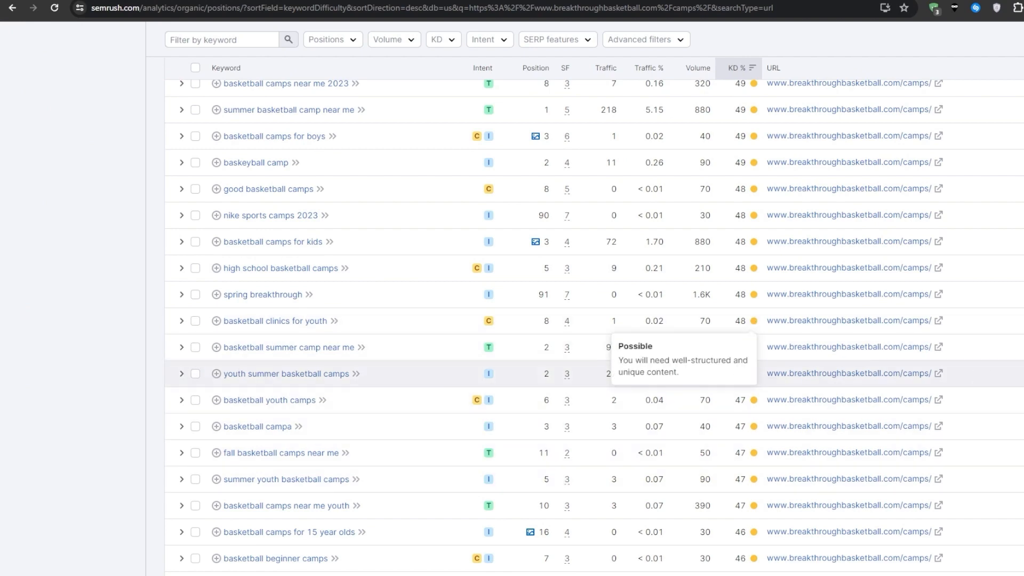
scroll("down", 3)
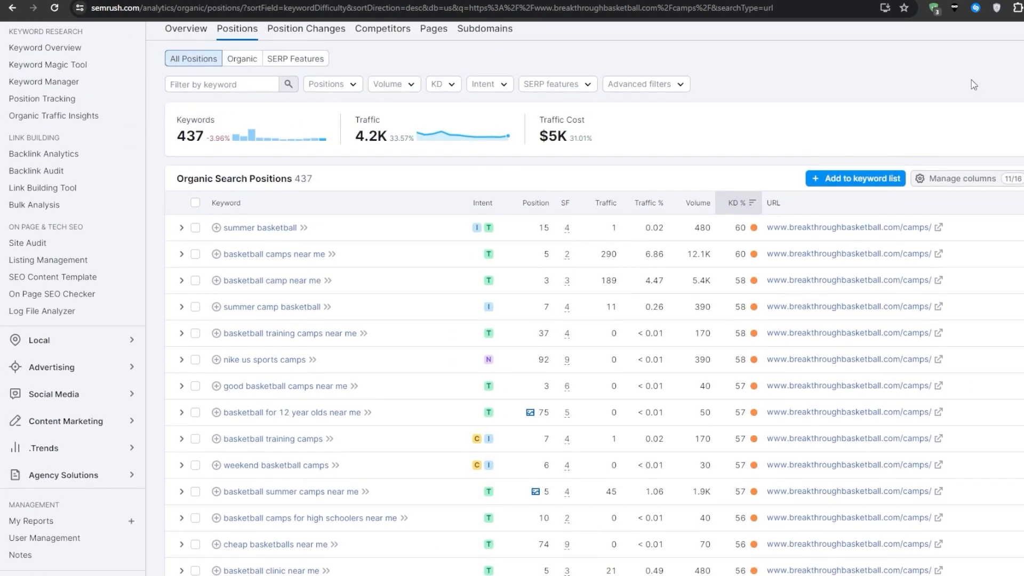
mouse_move(879, 116)
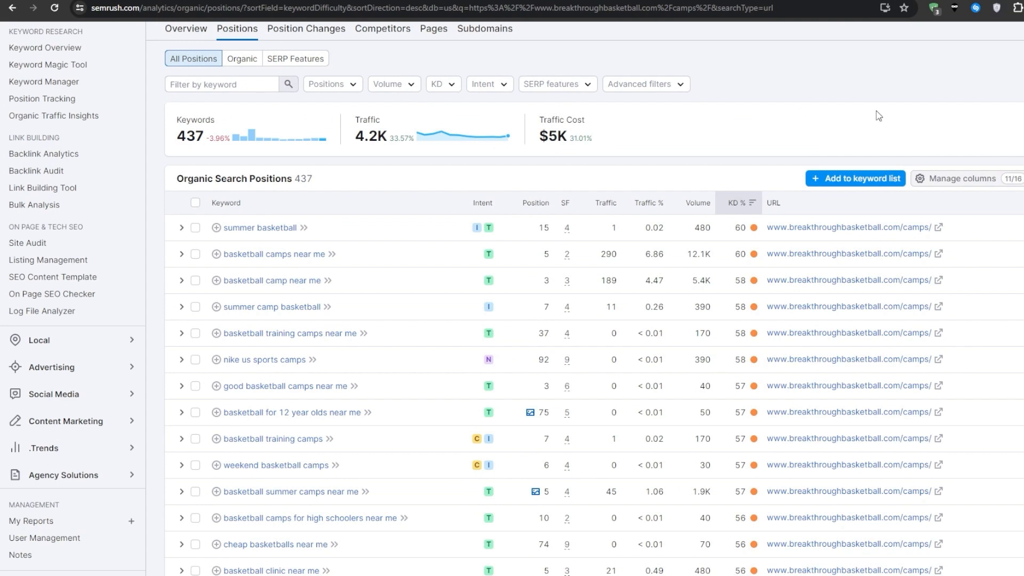
mouse_move(264, 227)
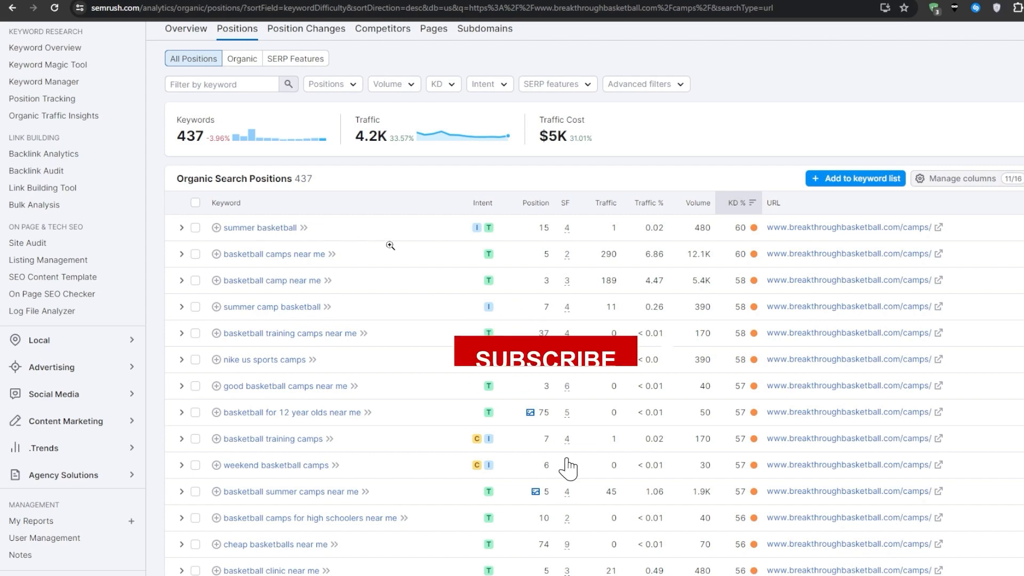
left_click(544, 349)
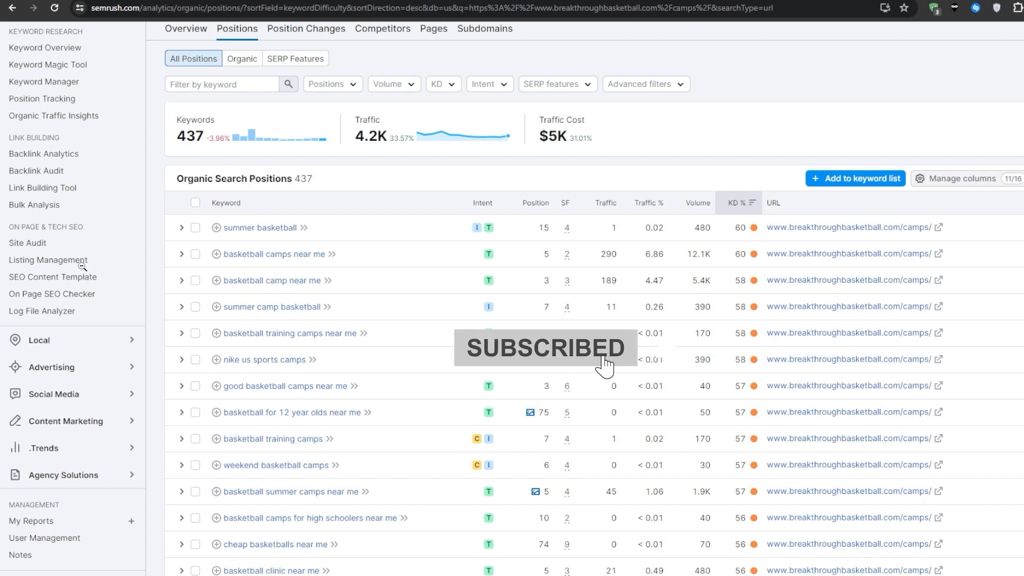